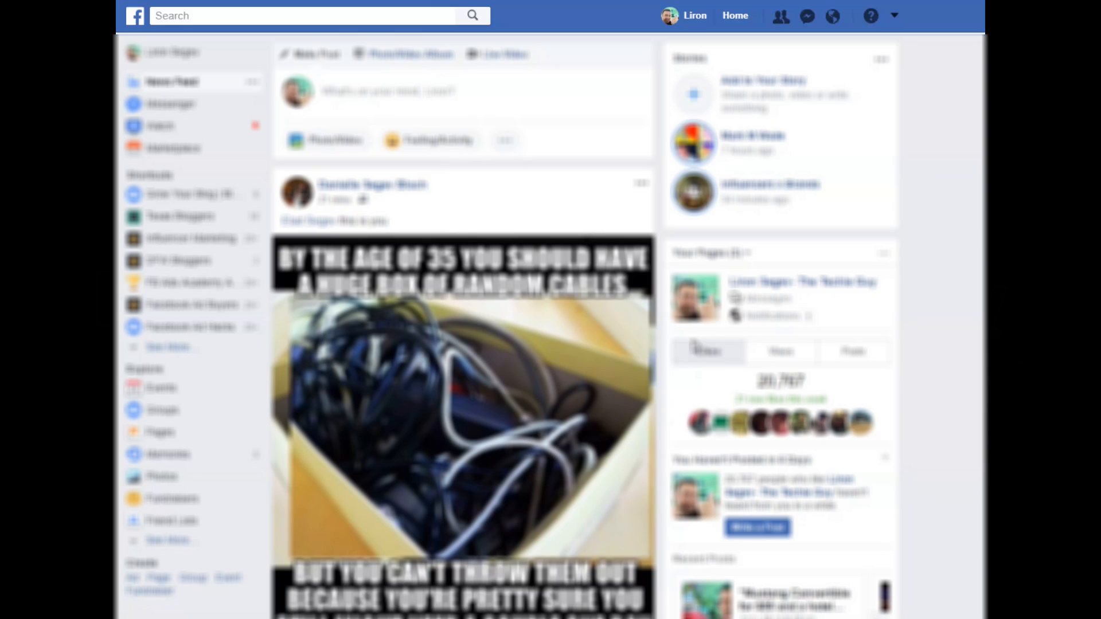
mouse_move(893, 17)
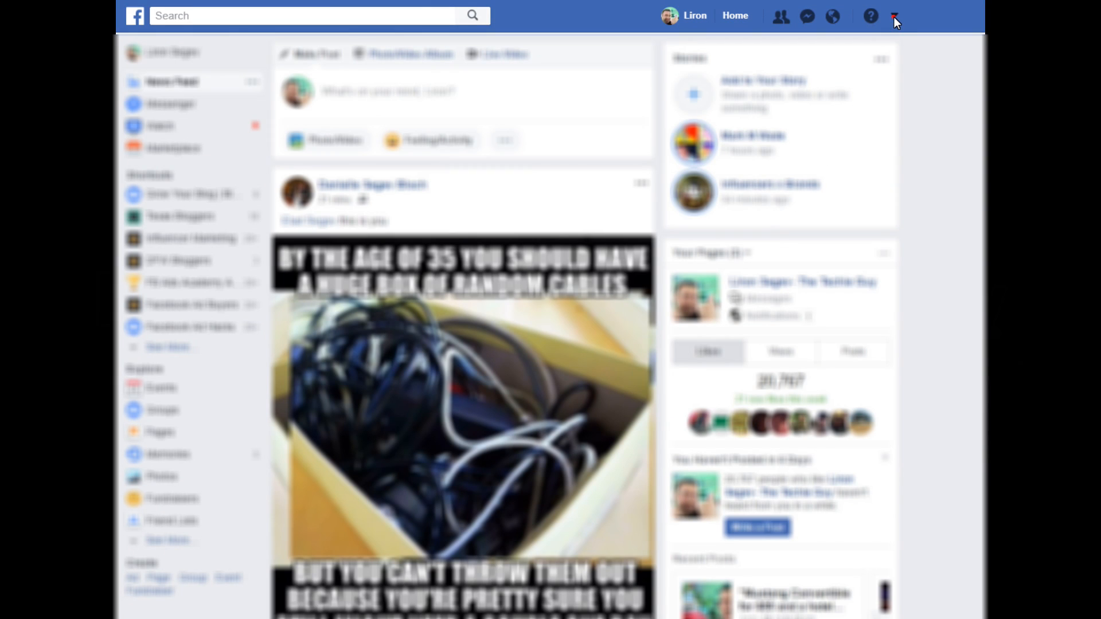
Reach Security and Login settings from the account menu and begin changing the password
left_click(895, 15)
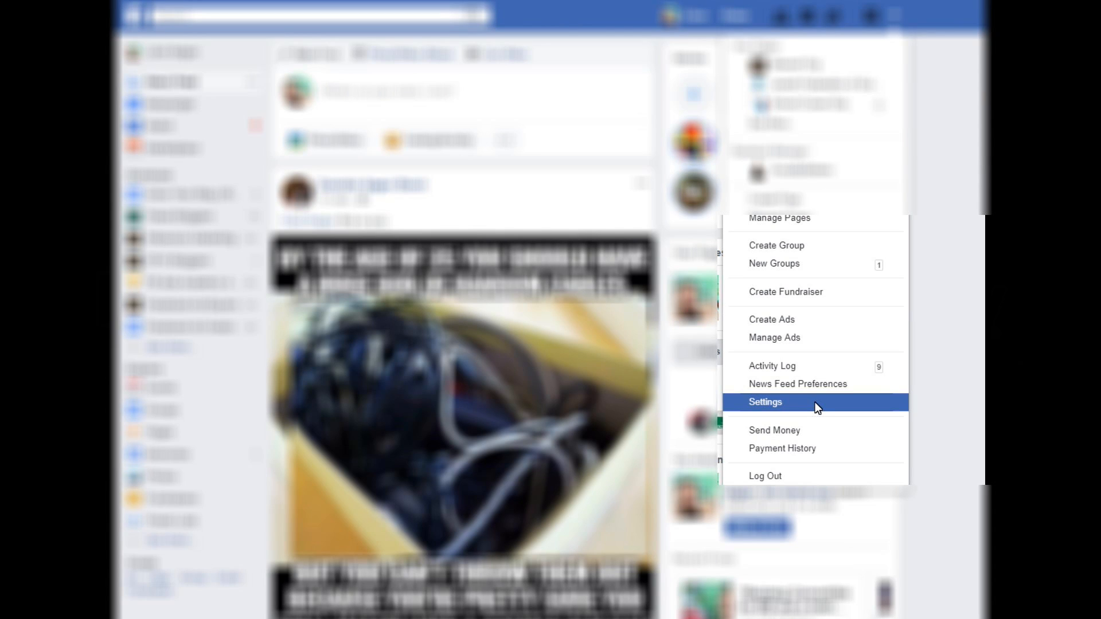
left_click(765, 402)
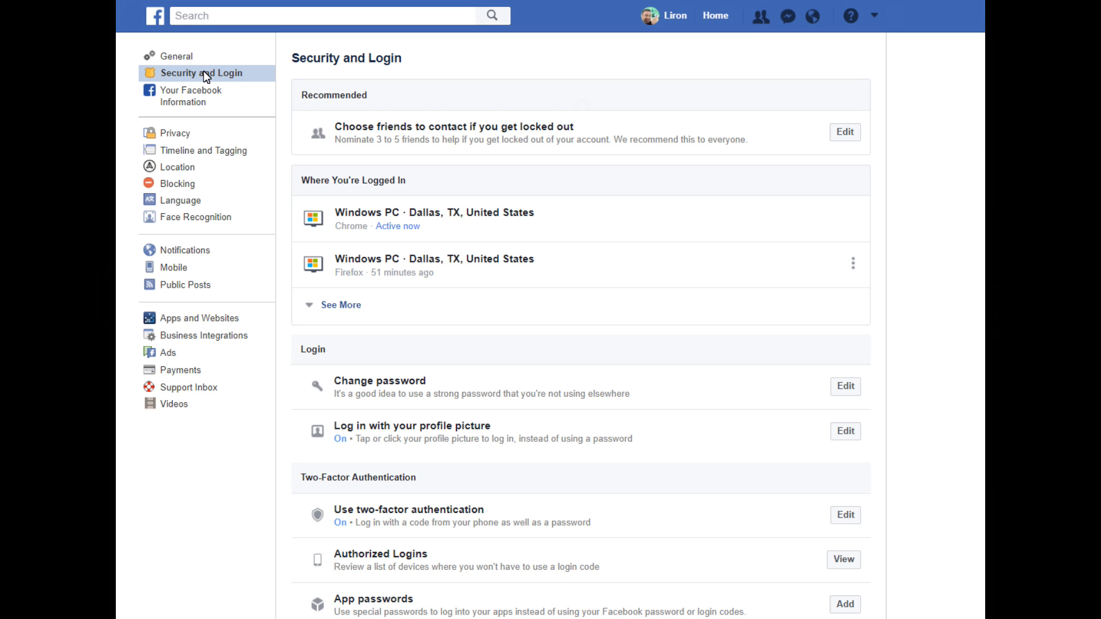
mouse_move(697, 412)
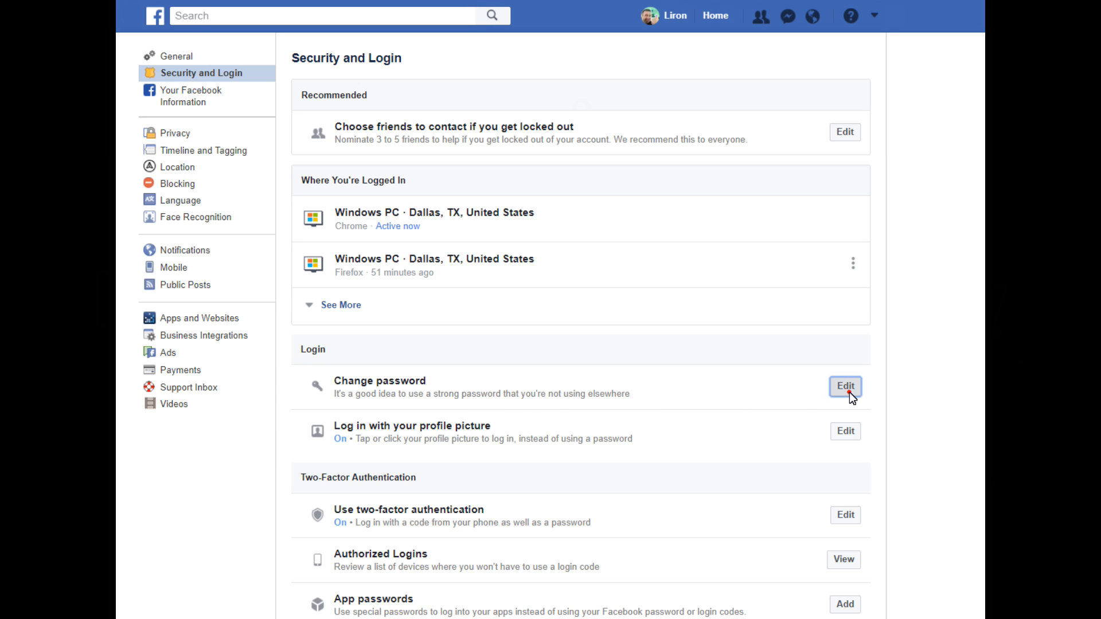
left_click(845, 387)
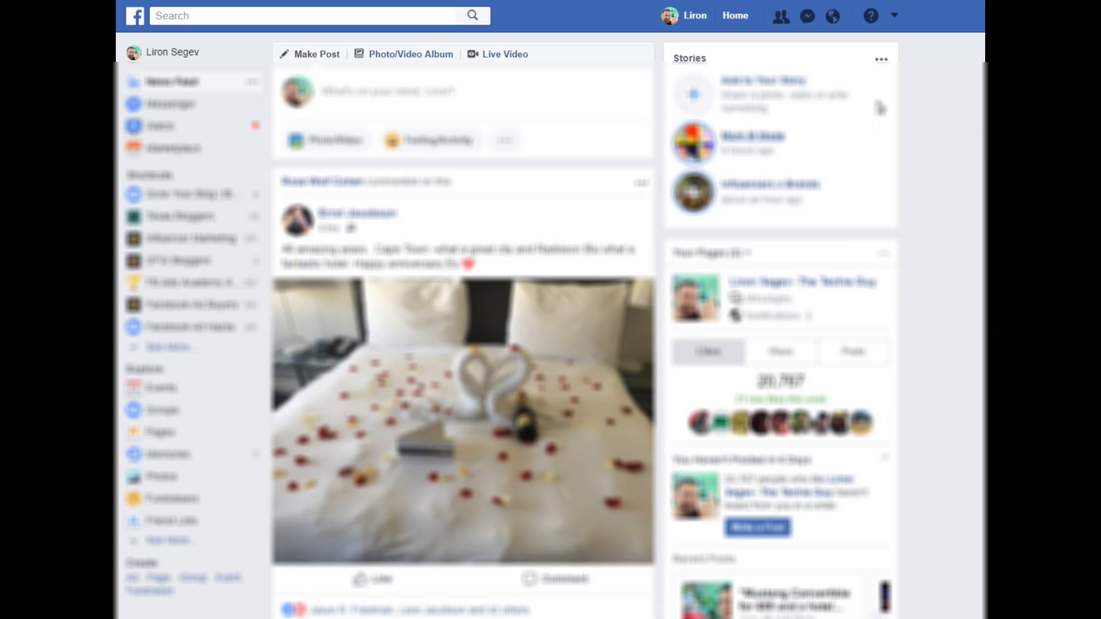
mouse_move(870, 15)
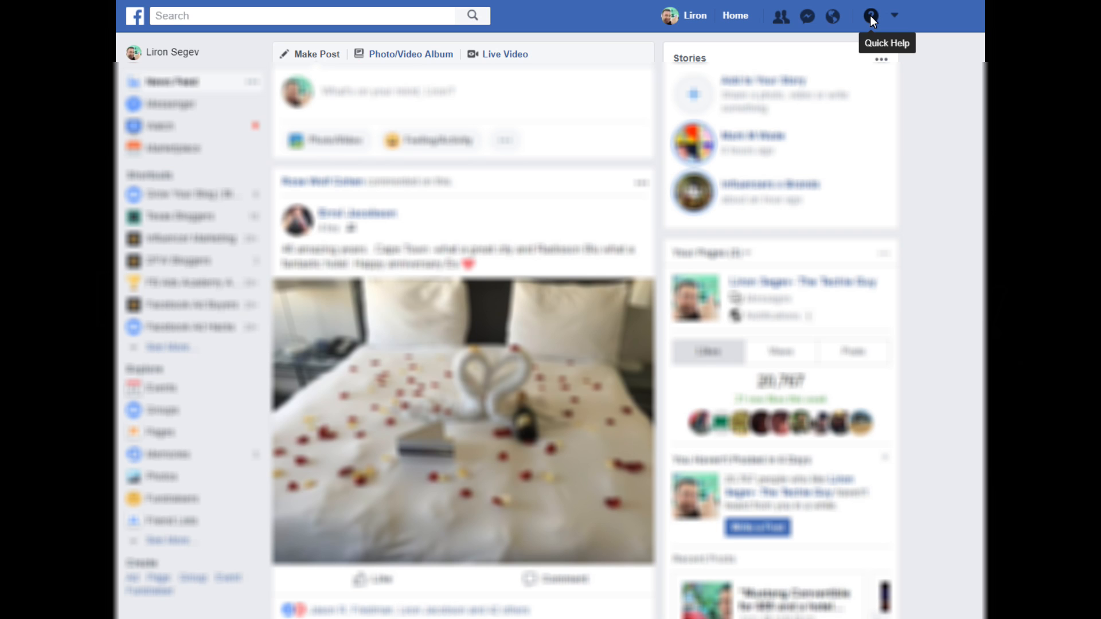
Start Privacy Checkup from Quick Help and choose who can see the next post
left_click(871, 15)
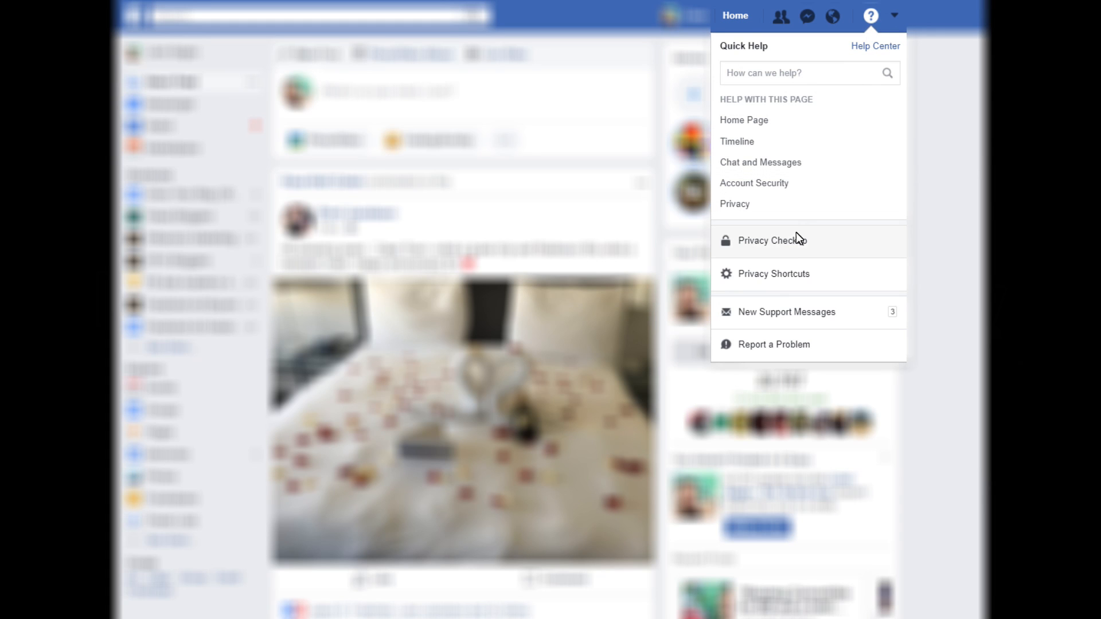
left_click(772, 240)
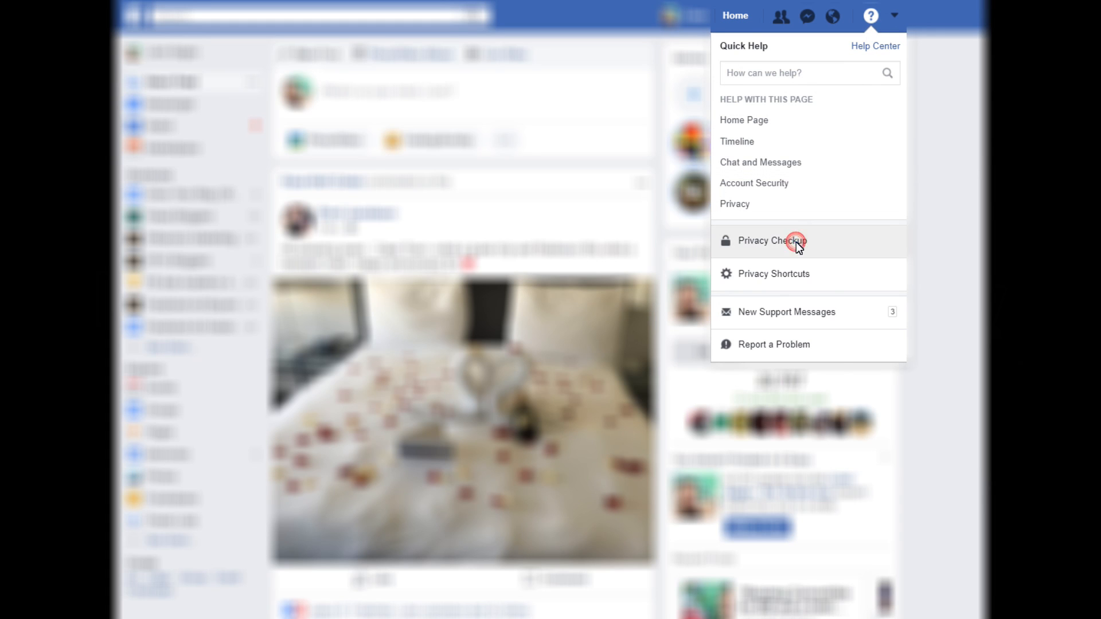
left_click(772, 241)
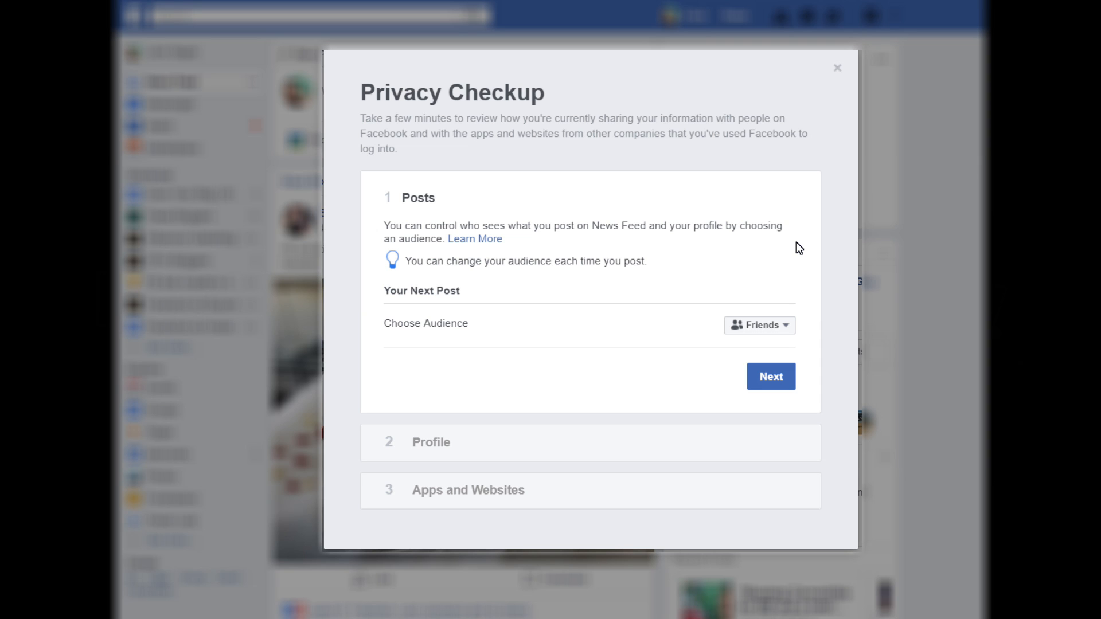
mouse_move(550, 247)
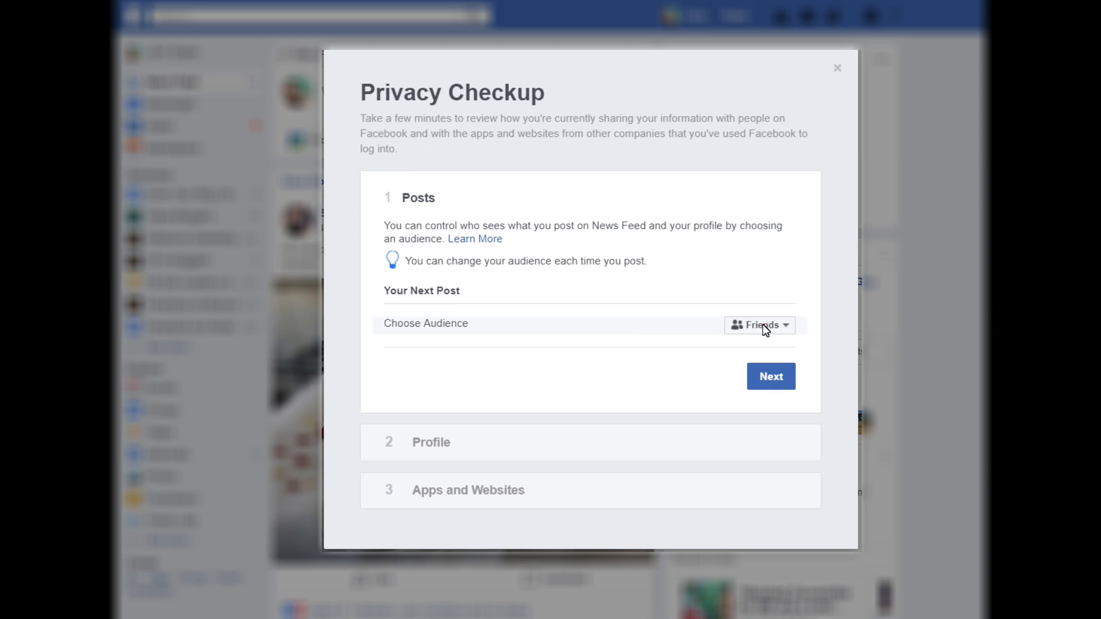
left_click(759, 324)
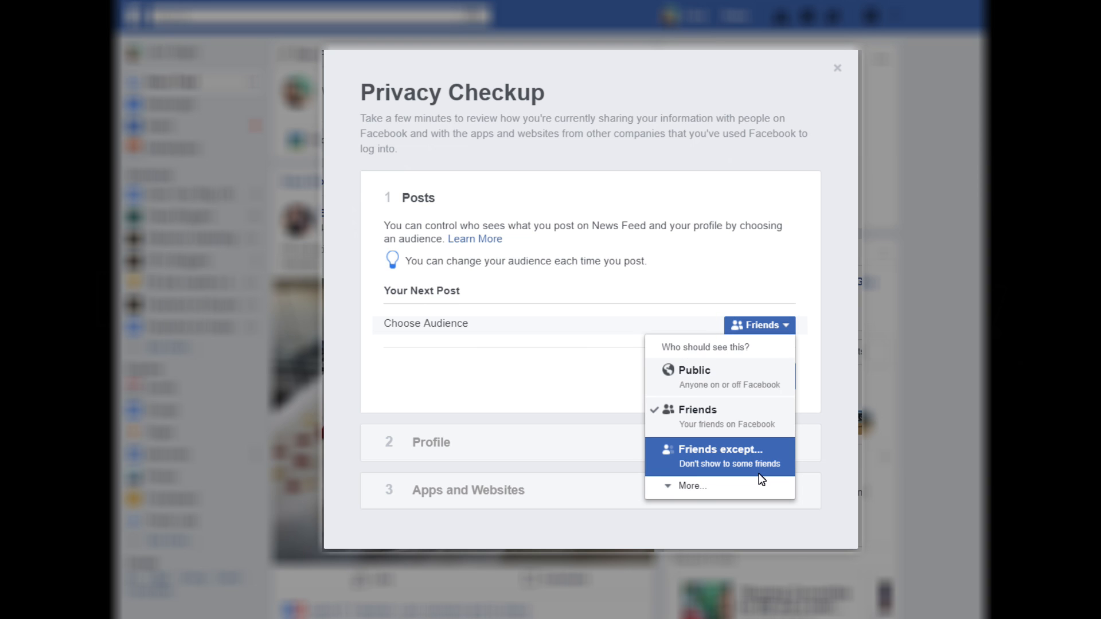
left_click(692, 485)
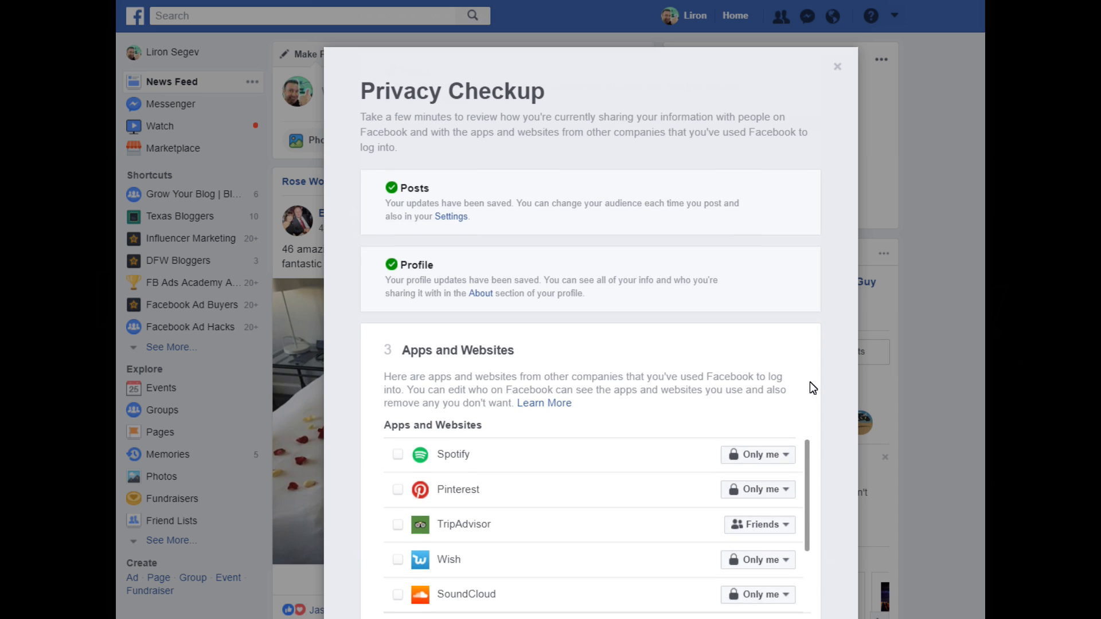
Step through the Profile and Apps and Websites sections and finish the checkup
scroll("down", 3)
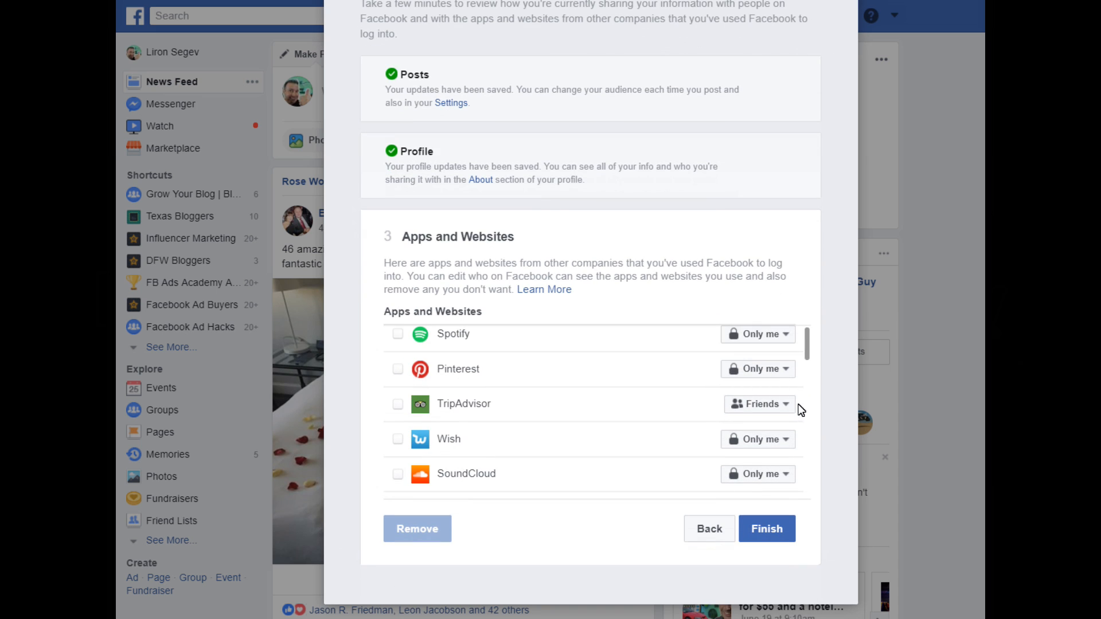
mouse_move(793, 432)
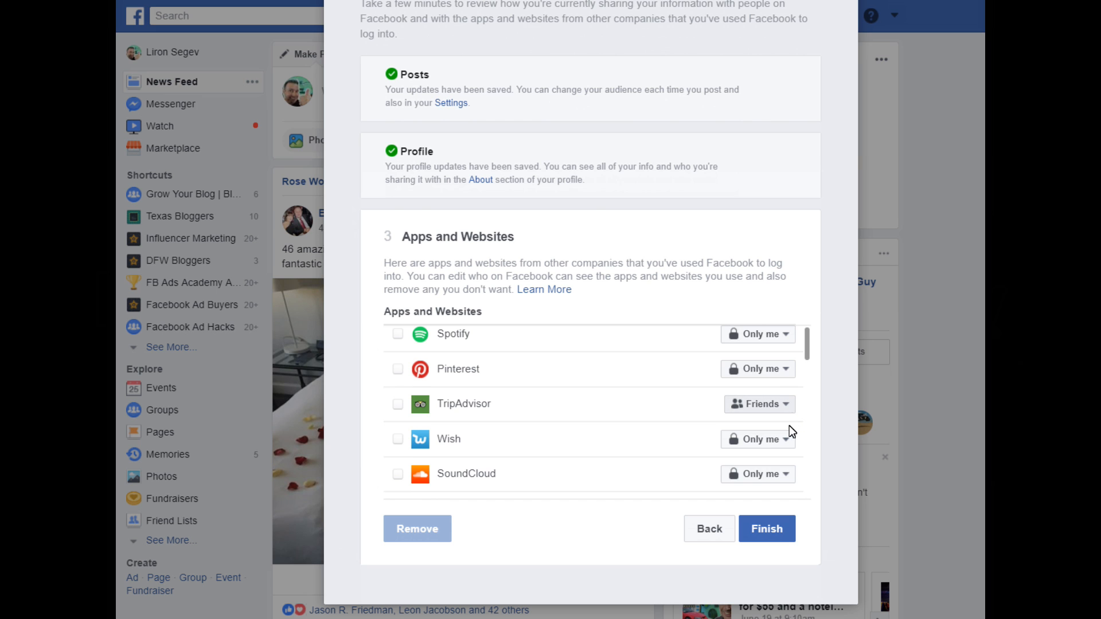
left_click(766, 529)
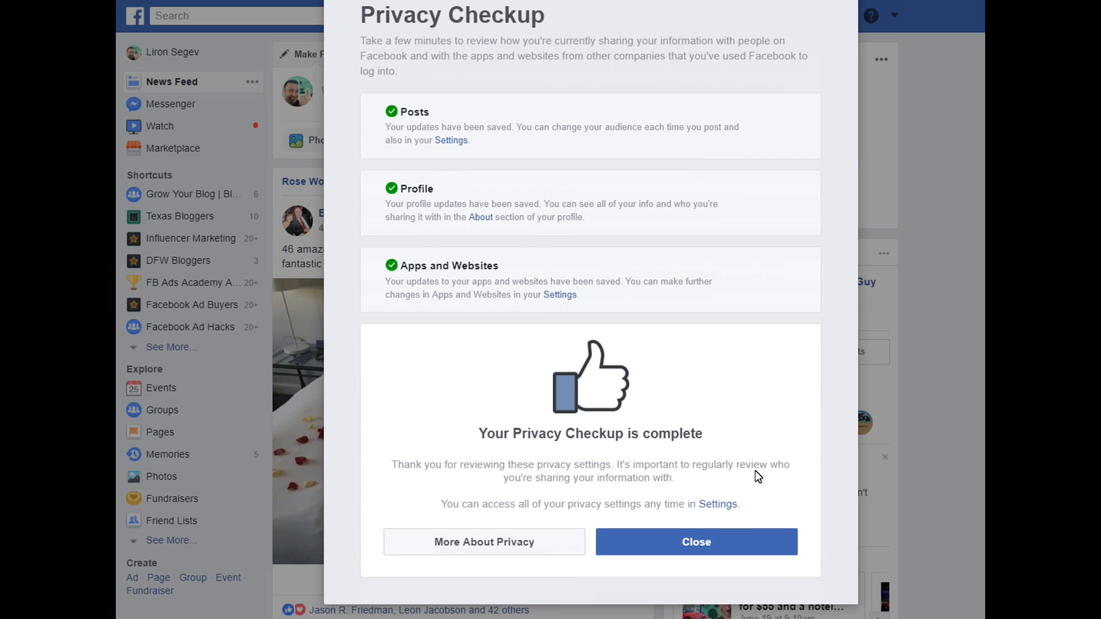
Append 'should see' to the post draft and set its audience to Public
left_click(695, 542)
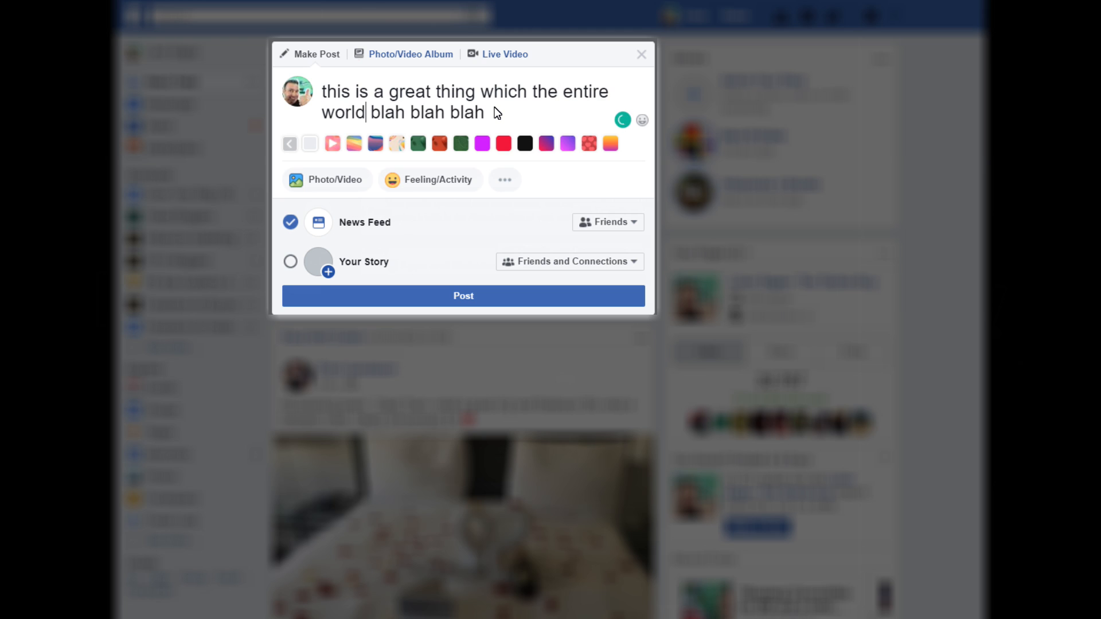
type("should see")
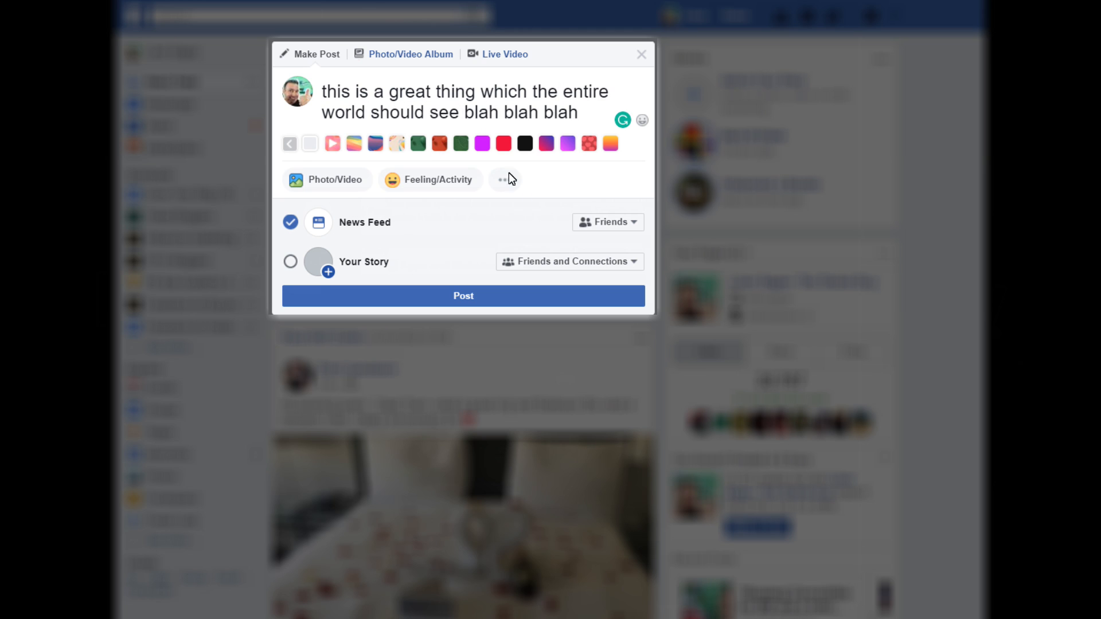
left_click(606, 222)
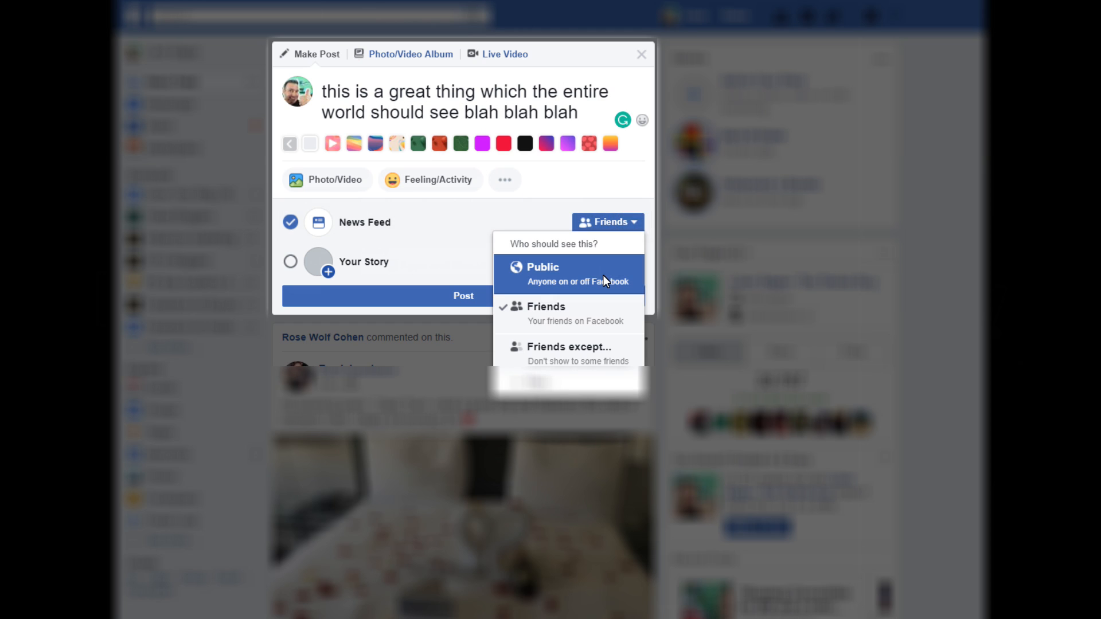
left_click(542, 268)
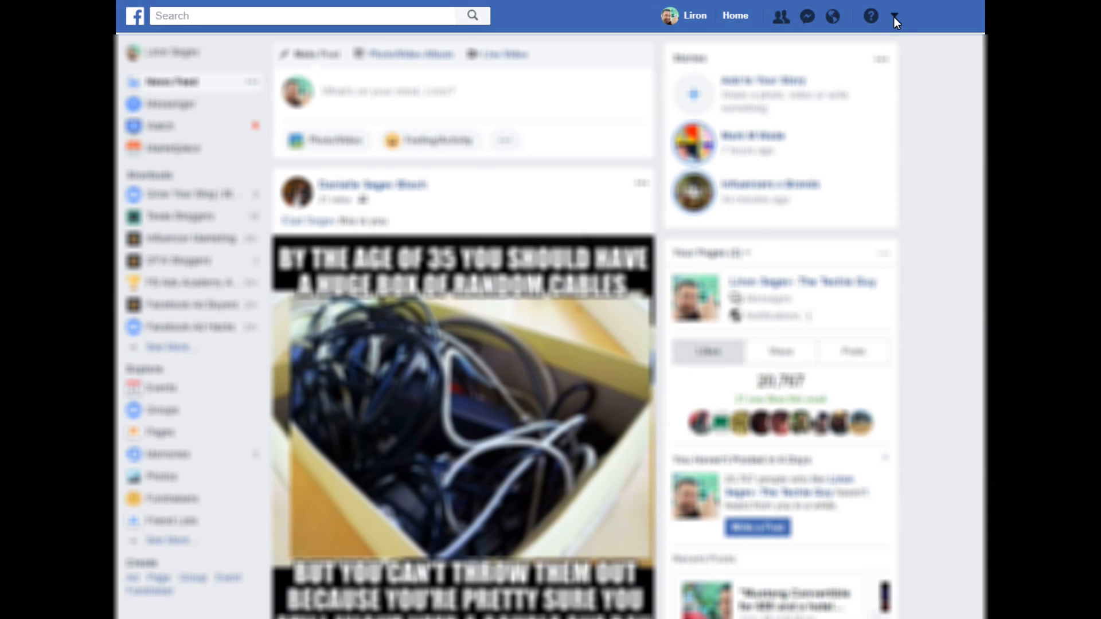
Go to Timeline and Tagging settings and edit the tagged-post review option
left_click(894, 15)
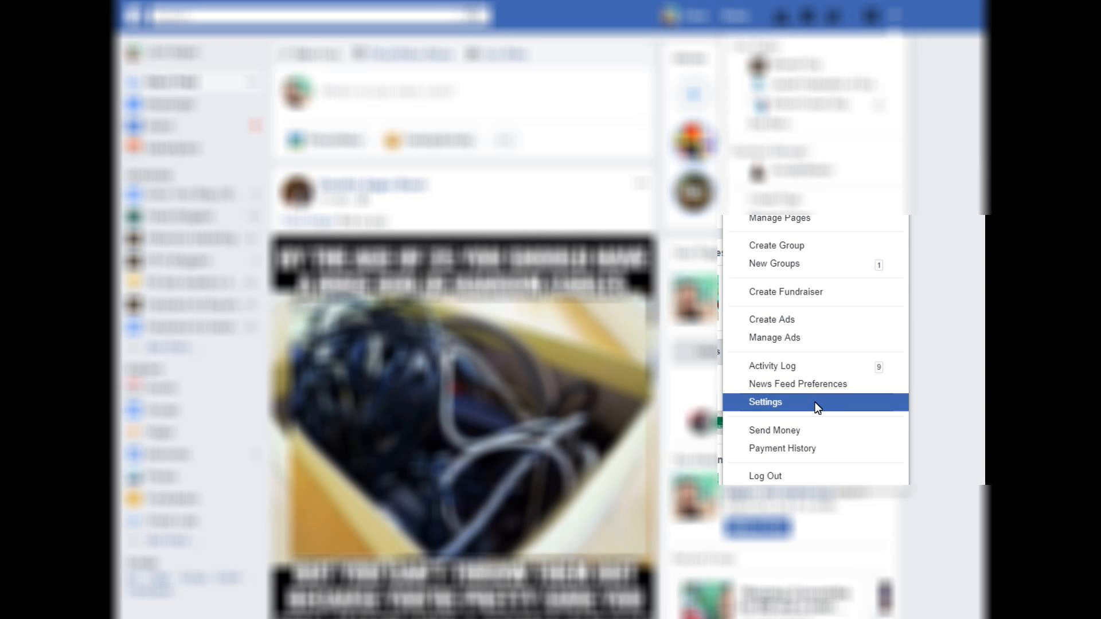
left_click(765, 401)
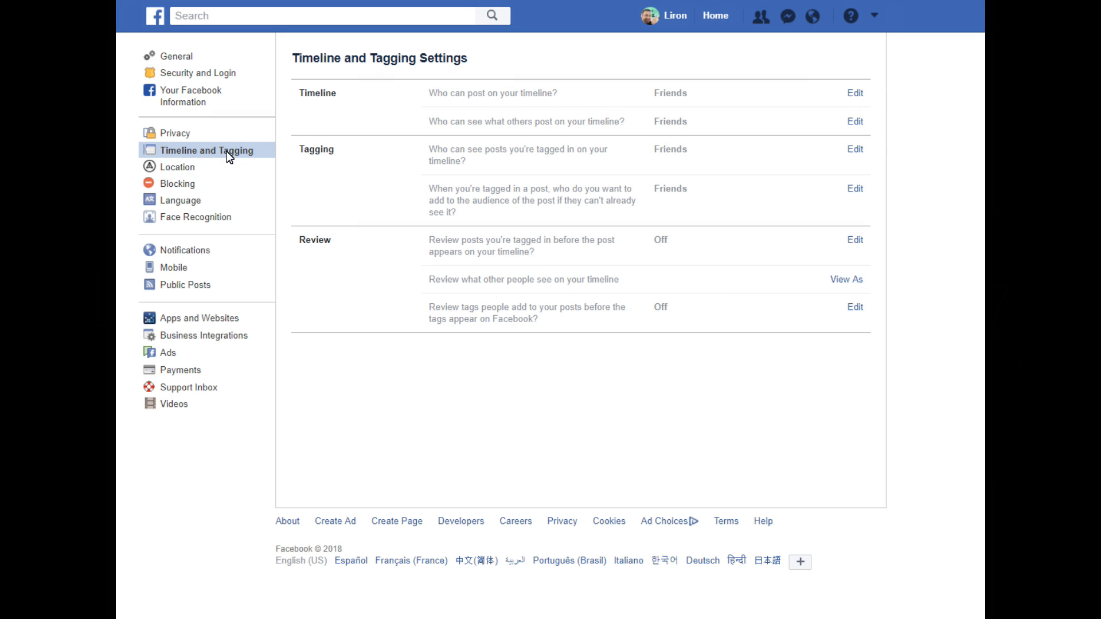
mouse_move(423, 148)
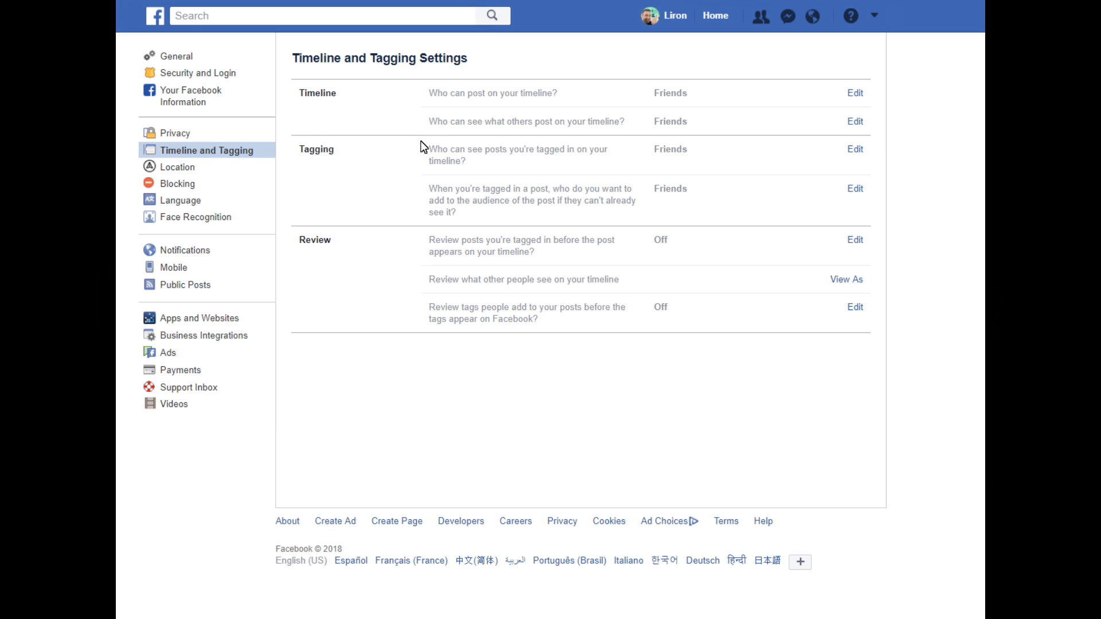
mouse_move(523, 251)
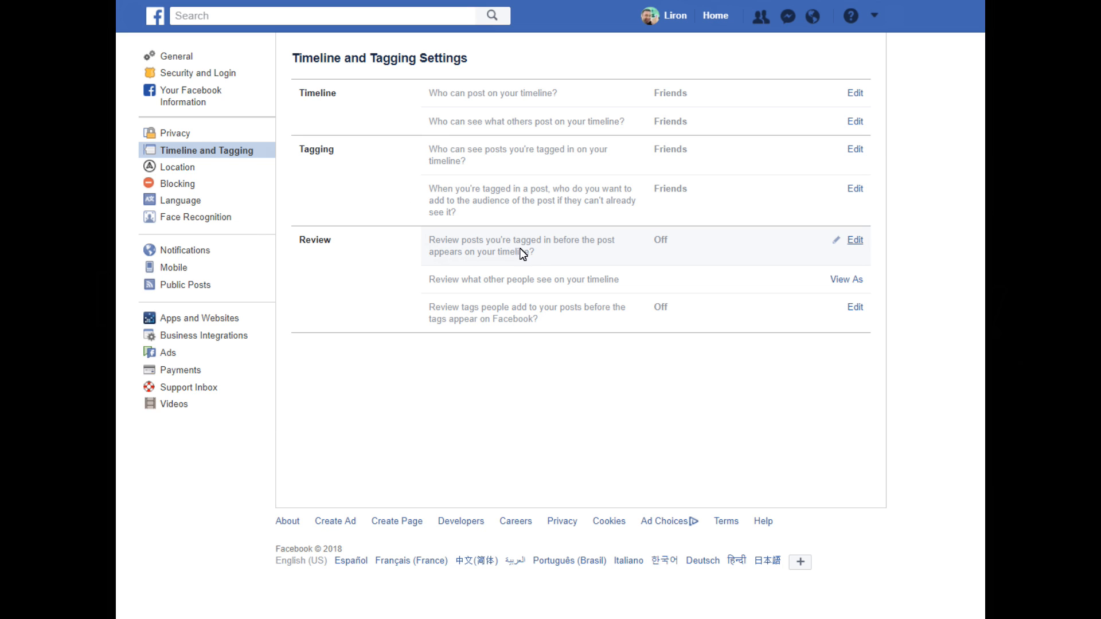
mouse_move(867, 241)
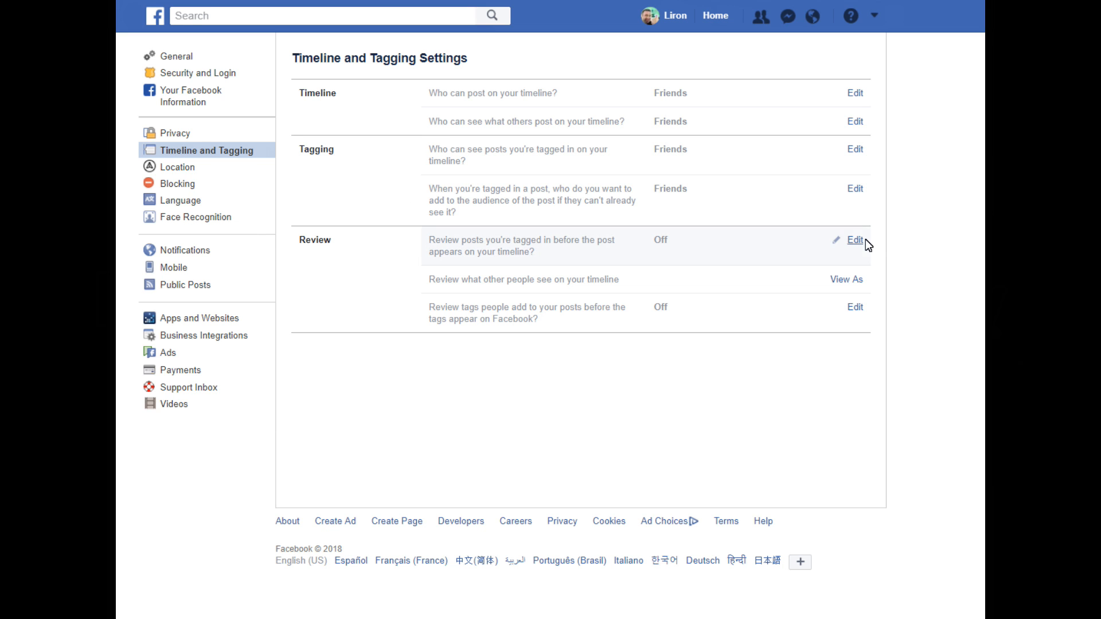
left_click(855, 240)
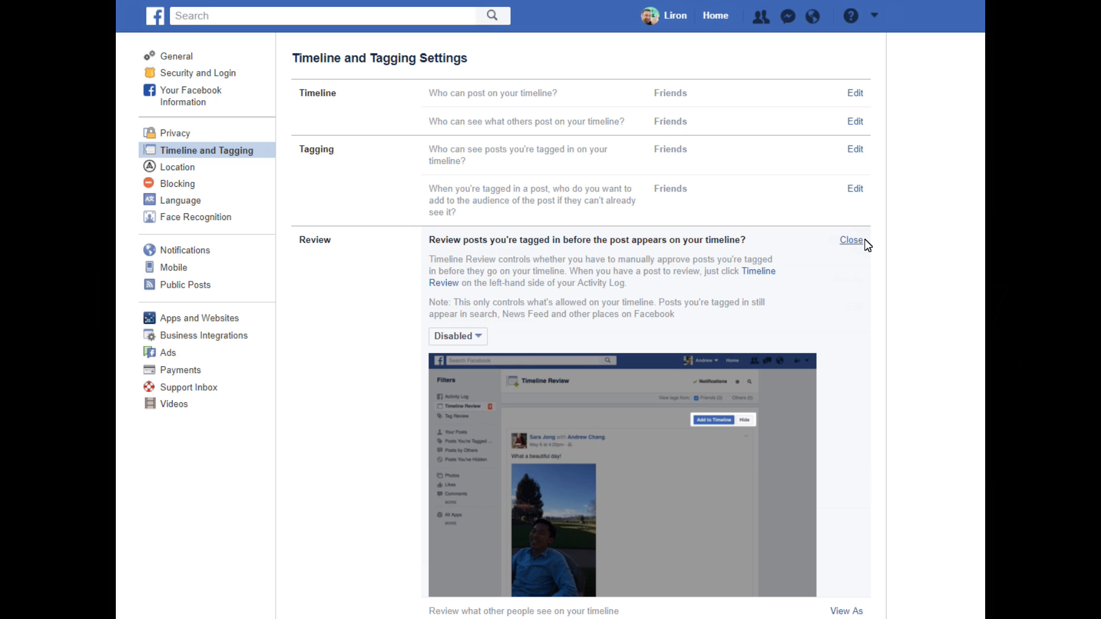
mouse_move(593, 327)
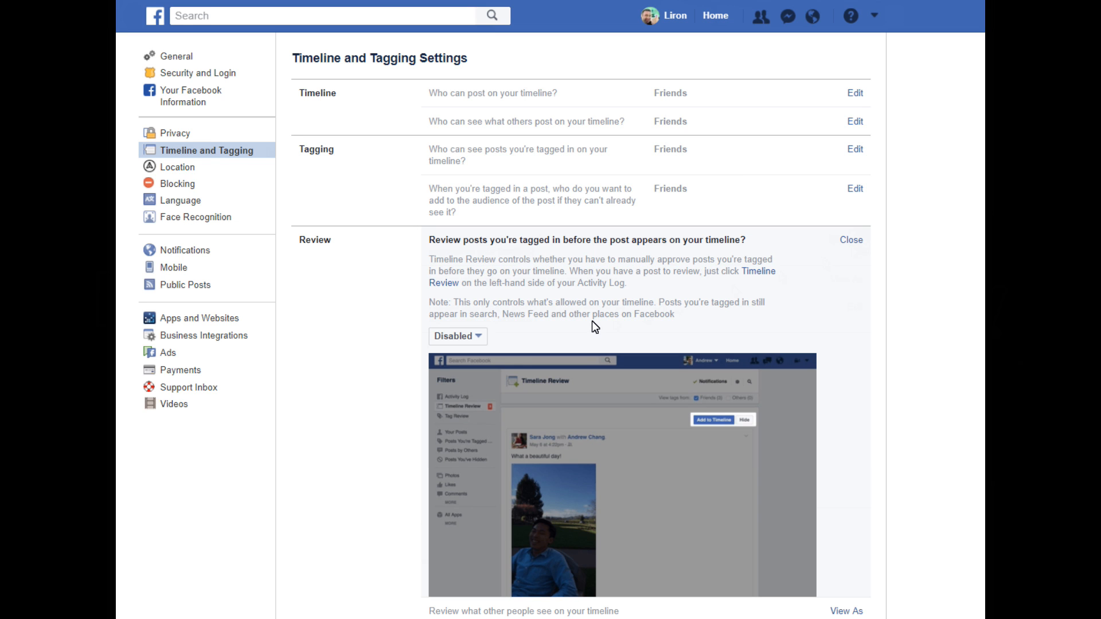
scroll("down", 3)
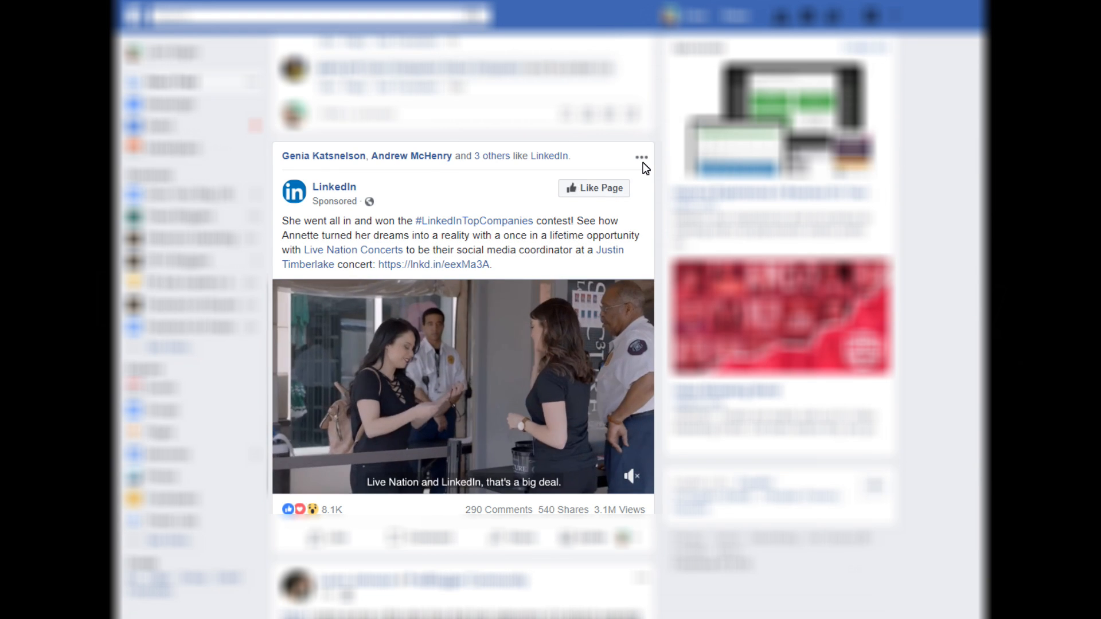
View 'Why am I seeing this?' for the LinkedIn ad and continue to Manage Your Ad Preferences
left_click(640, 157)
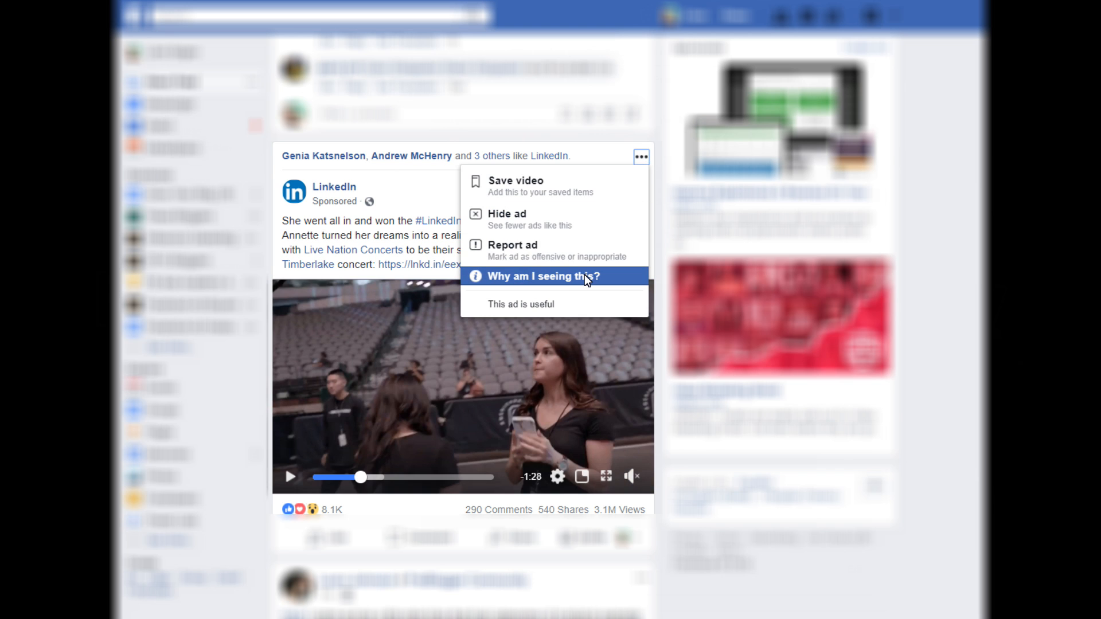
left_click(548, 277)
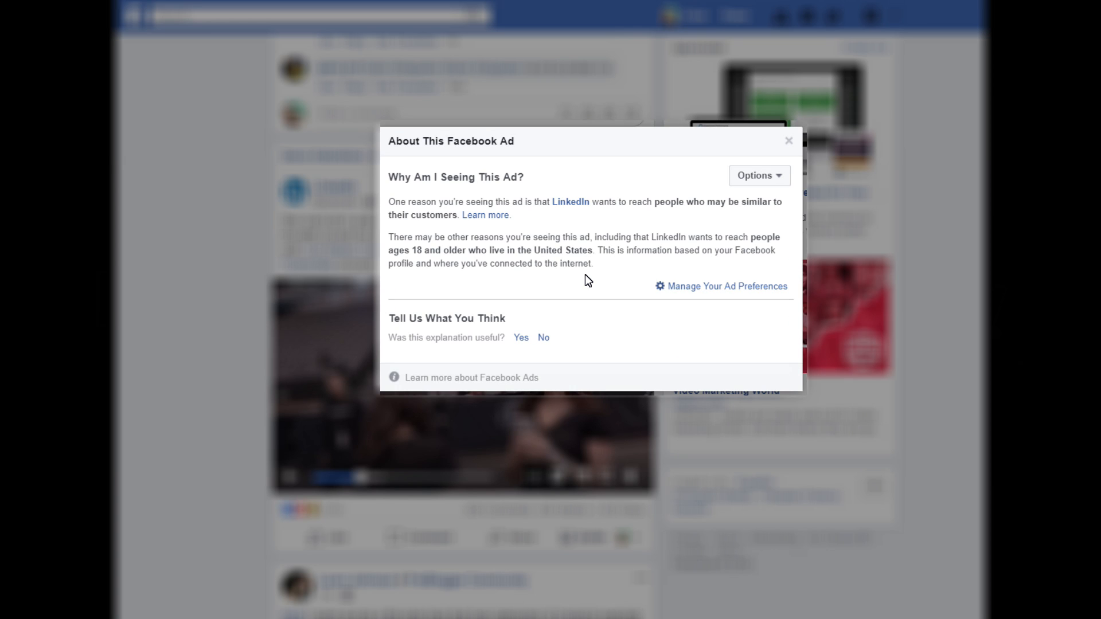
mouse_move(625, 271)
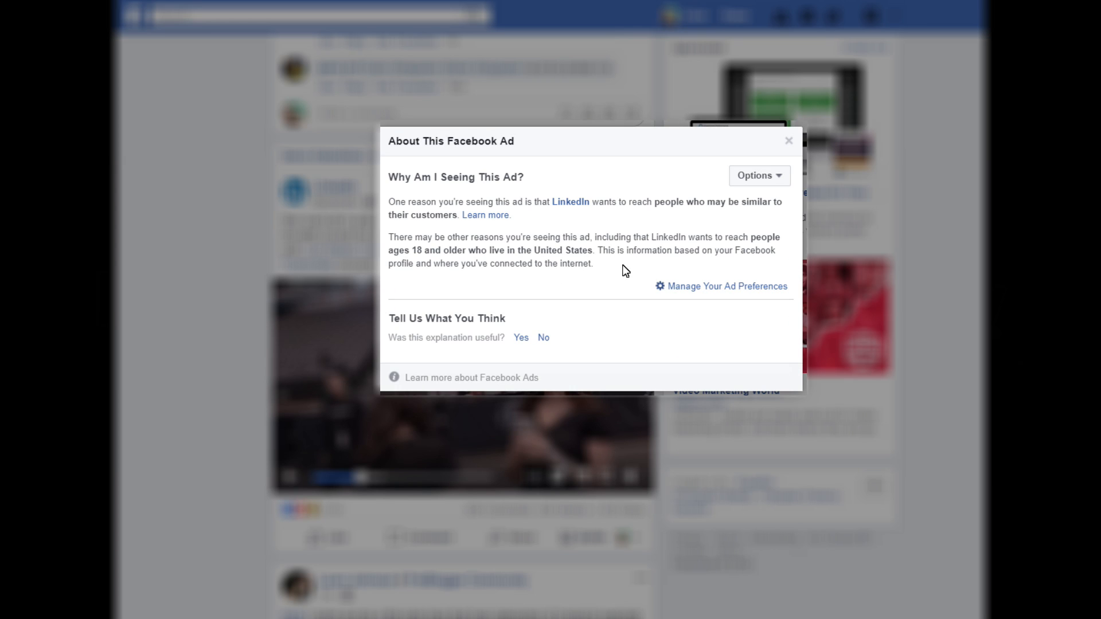
mouse_move(493, 229)
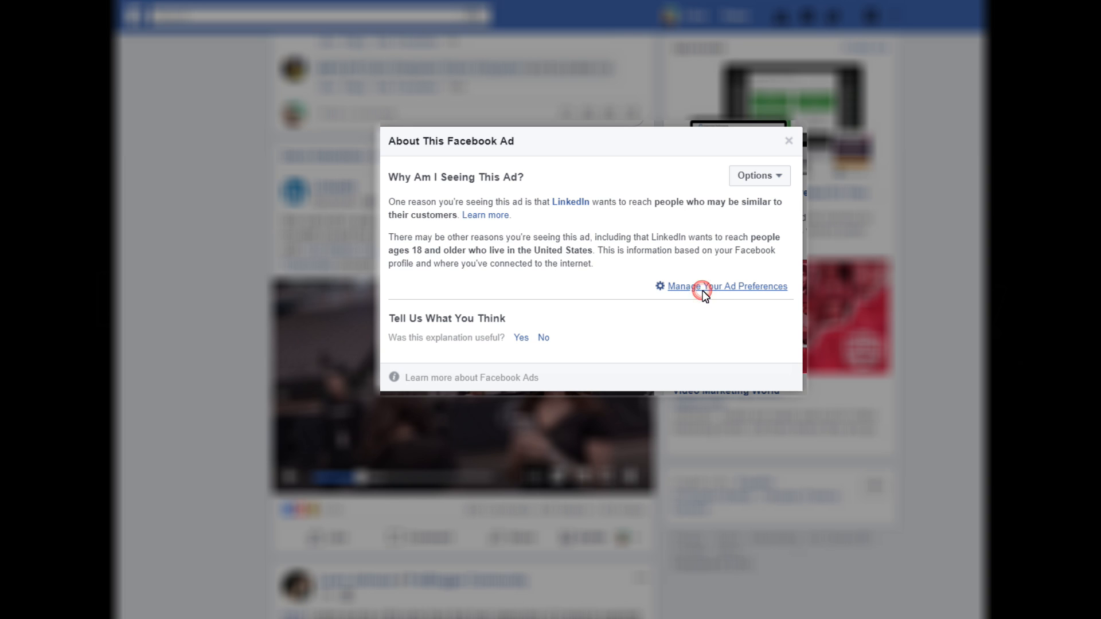
left_click(728, 286)
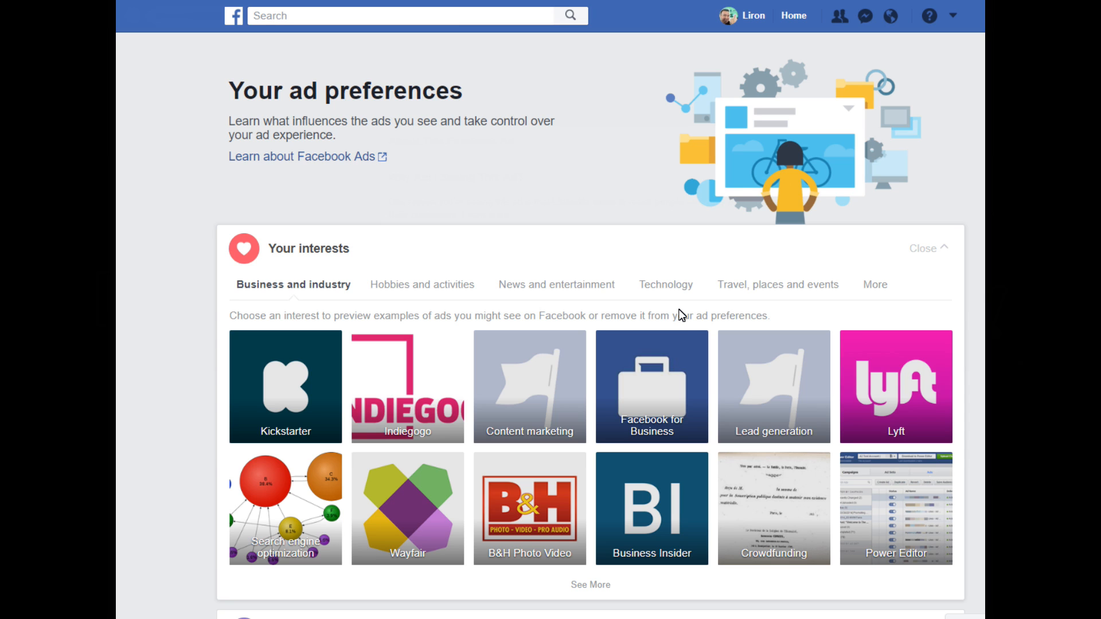
mouse_move(460, 209)
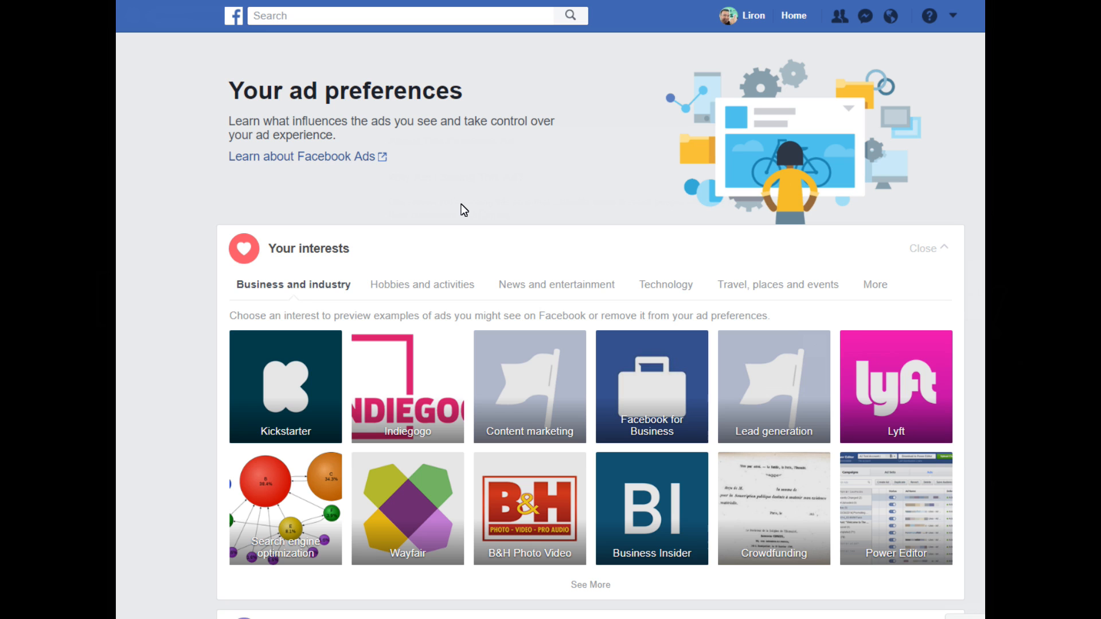
mouse_move(406, 286)
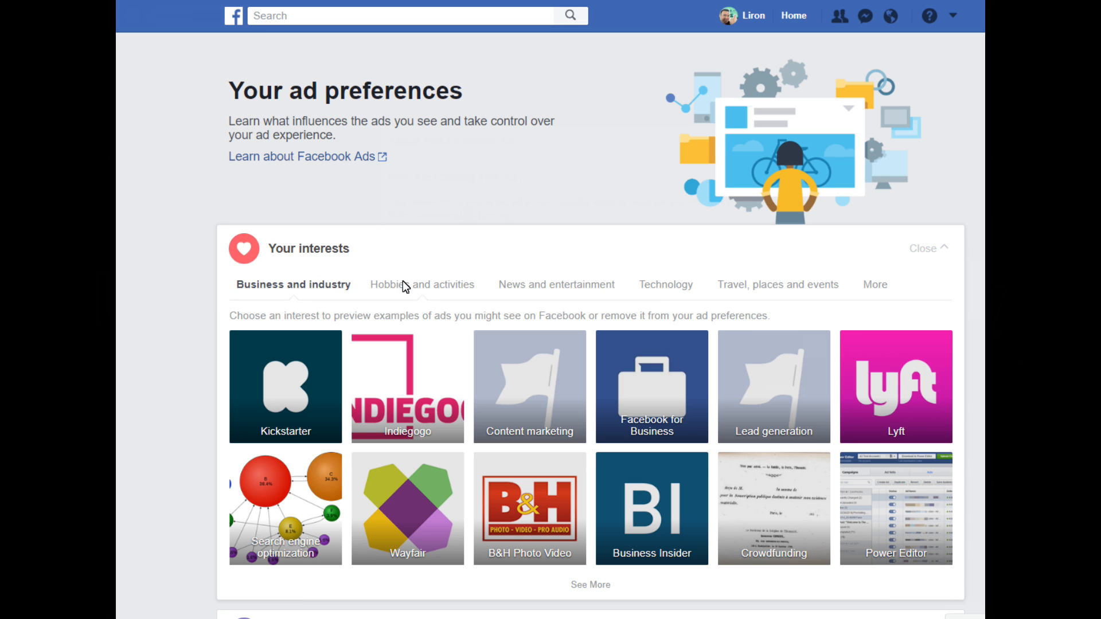
mouse_move(851, 298)
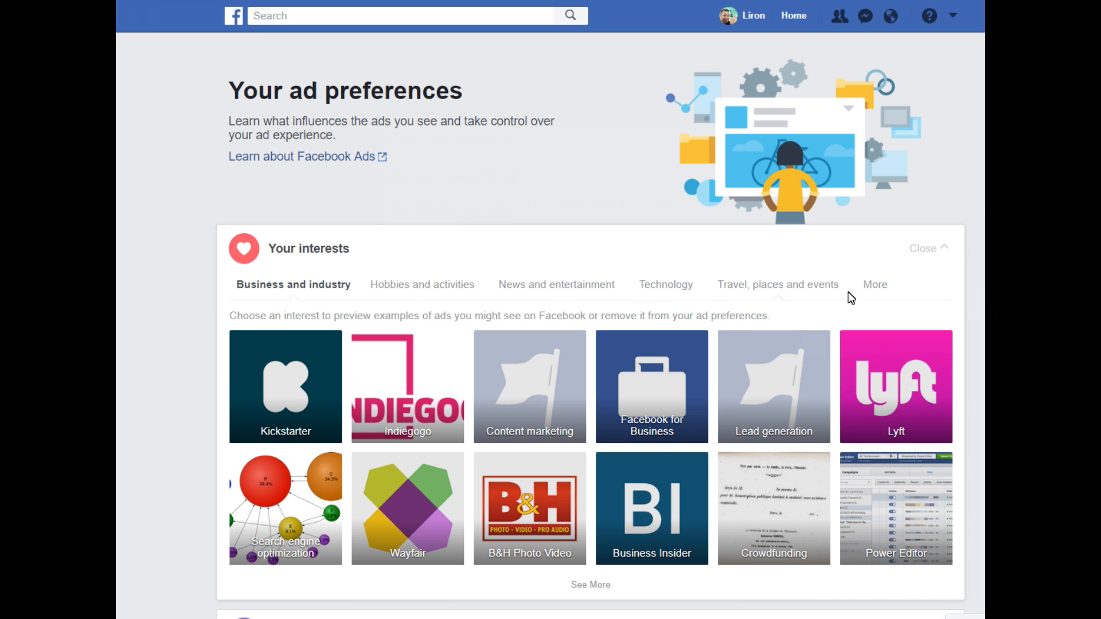
Scroll the ad preferences page down to the Your information section
scroll("down", 3)
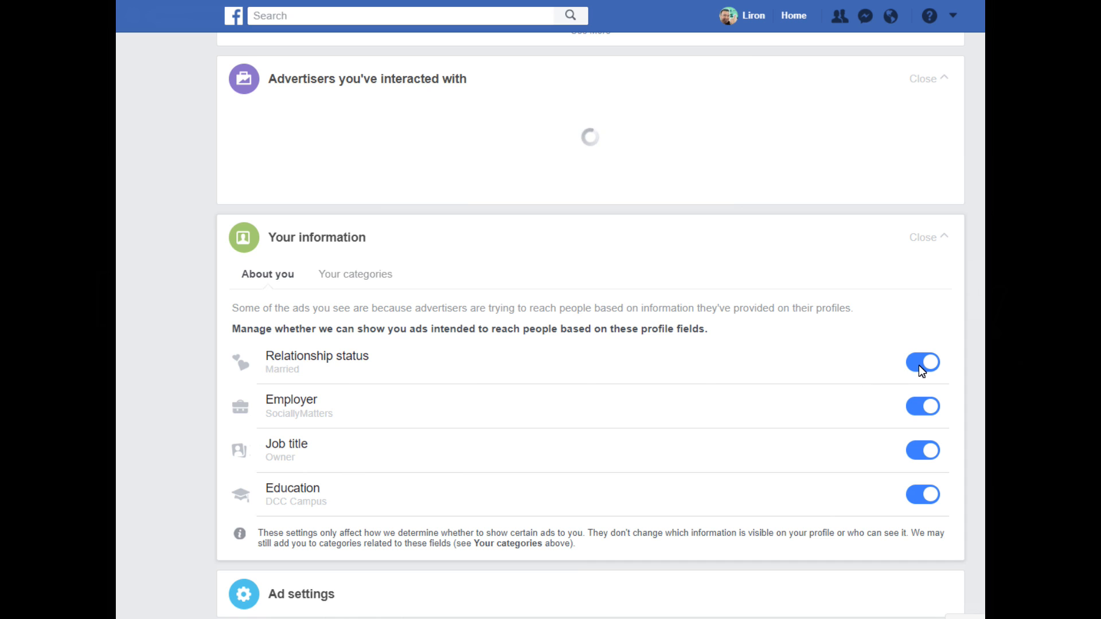
mouse_move(933, 416)
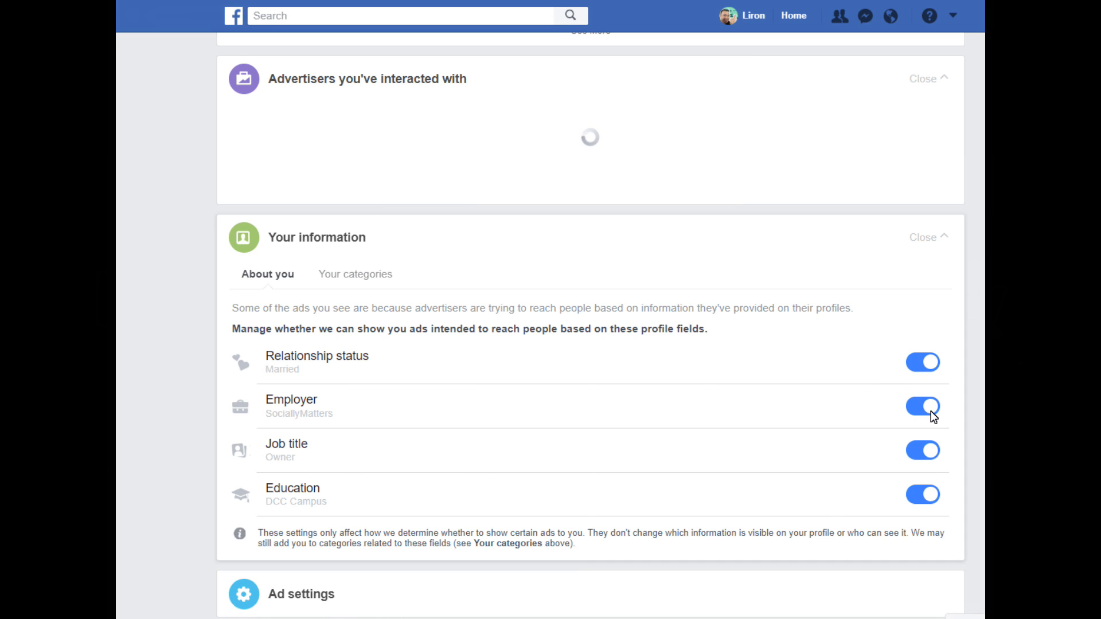
Switch off ad targeting by Employer, Job title, Education and Relationship status
left_click(922, 406)
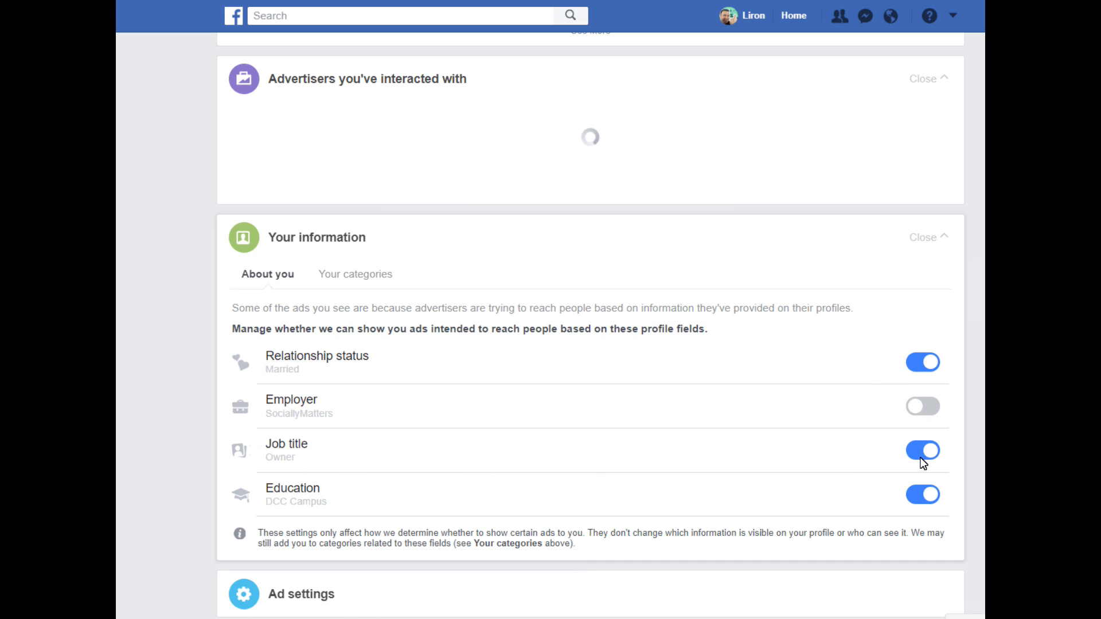
left_click(922, 450)
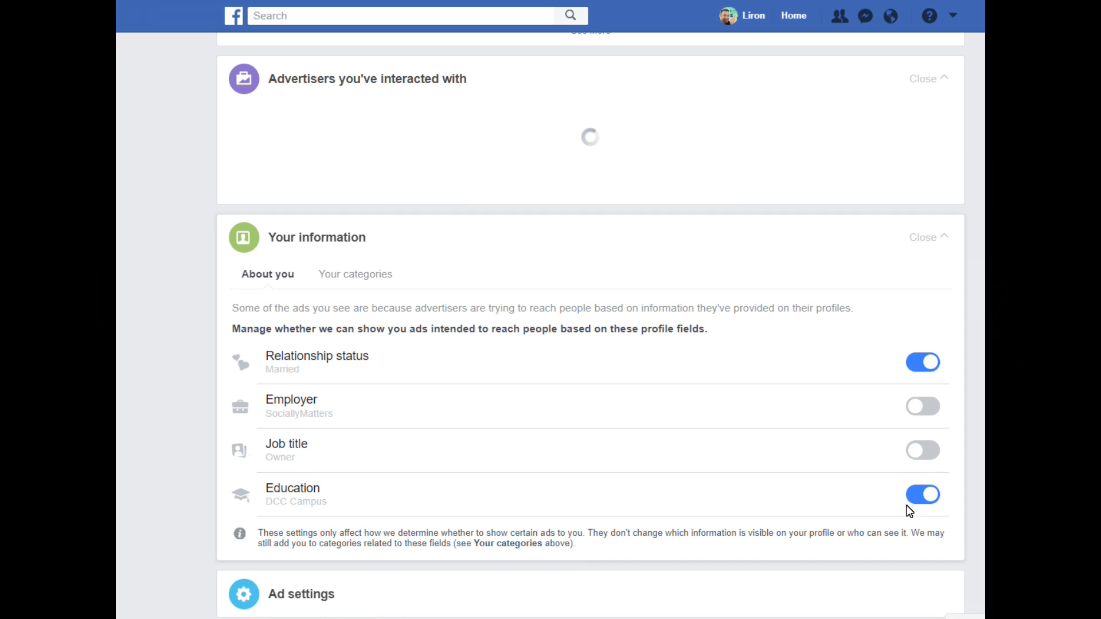
left_click(922, 494)
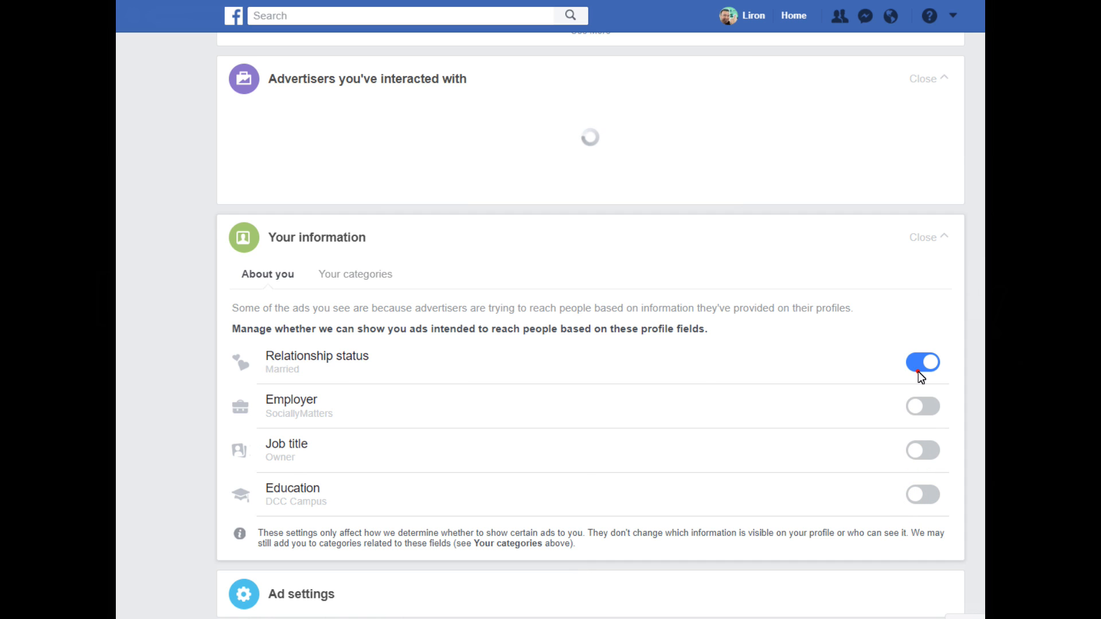
left_click(922, 362)
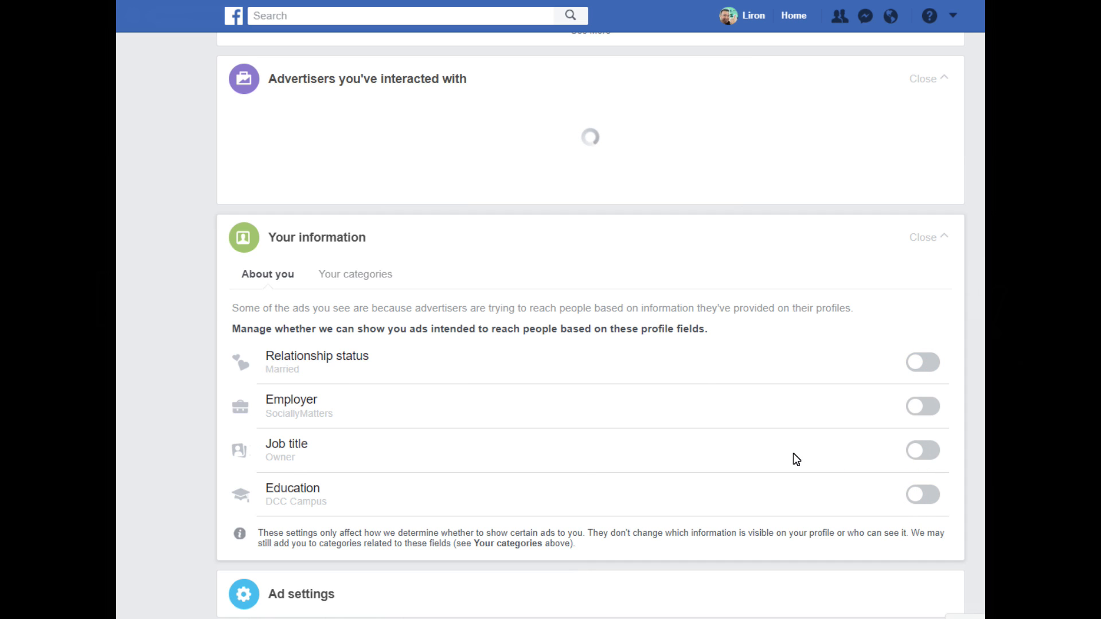
scroll("down", 3)
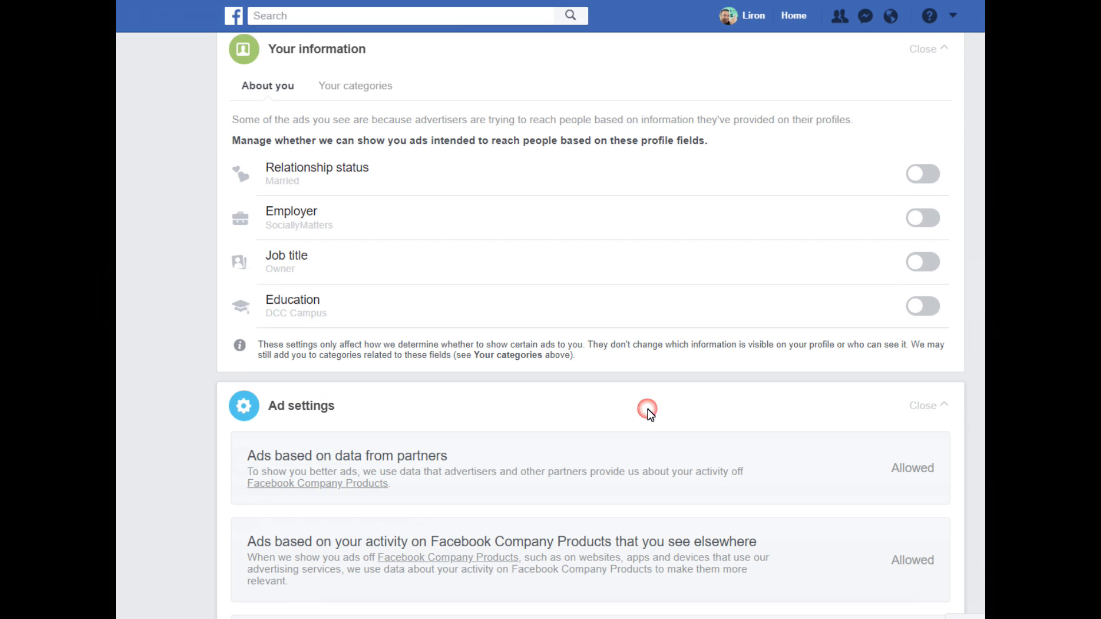
Review the off-Facebook activity ad setting, keep it Allowed, then expand the social-actions ad setting
scroll("down", 3)
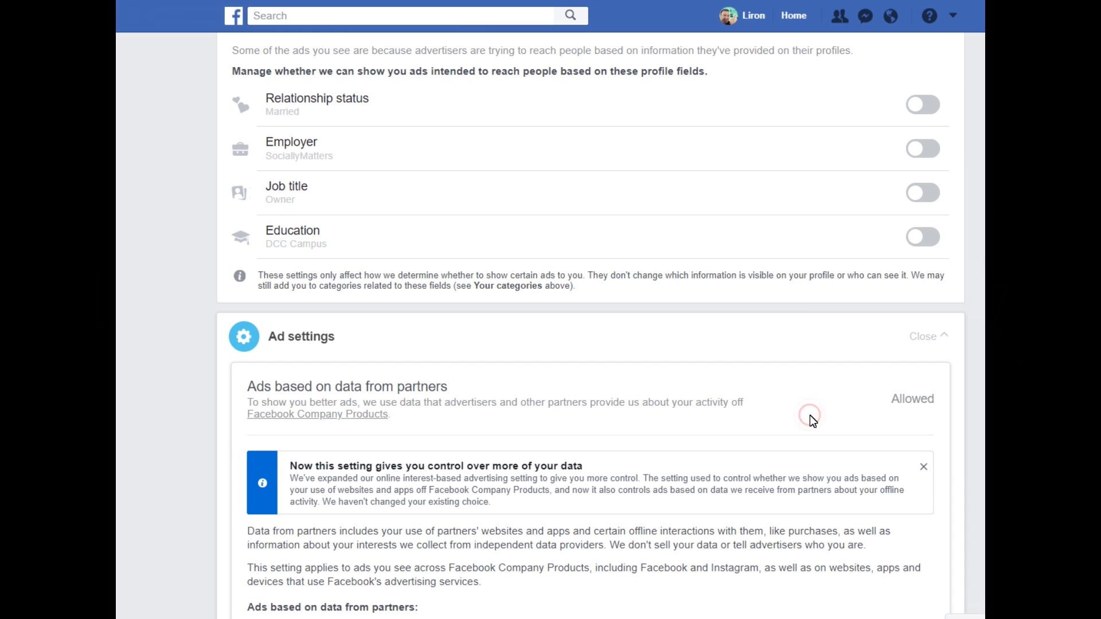
left_click(924, 467)
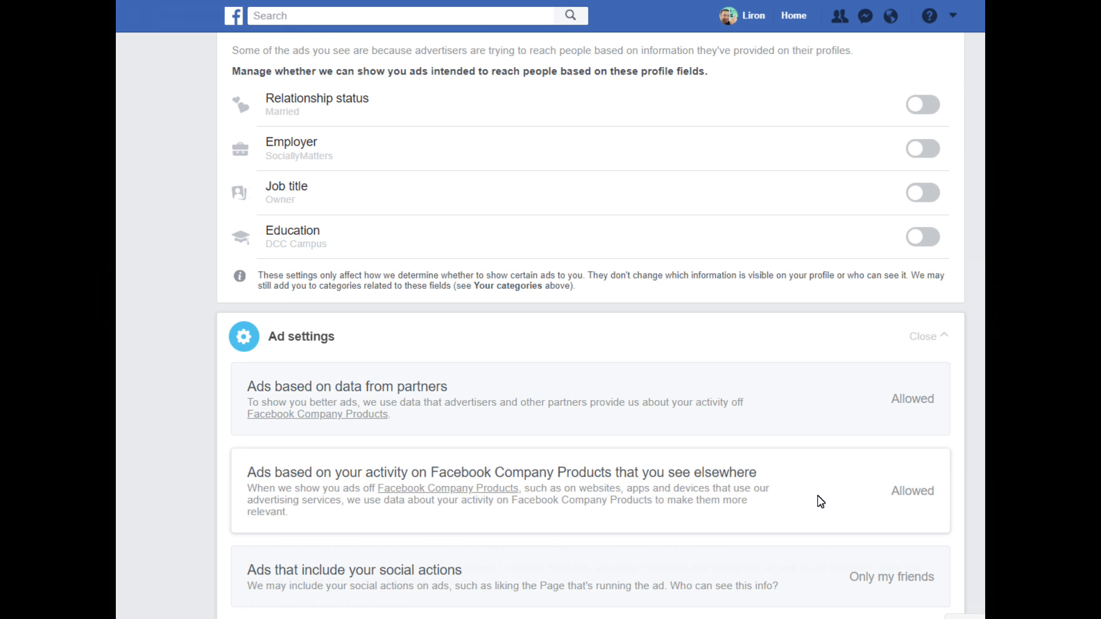
scroll("down", 3)
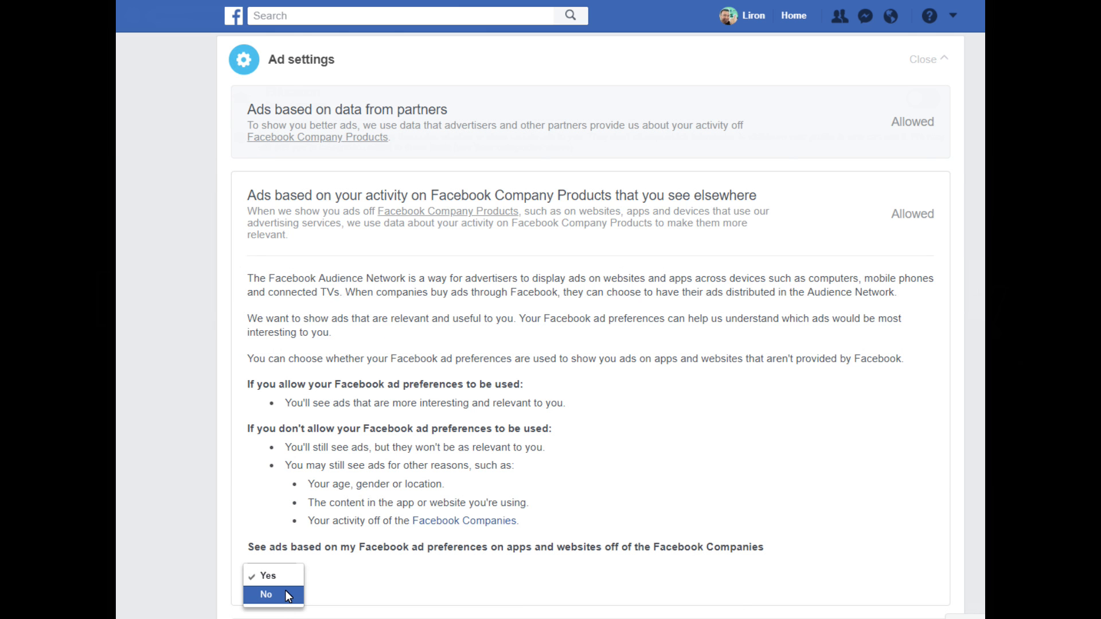
left_click(265, 595)
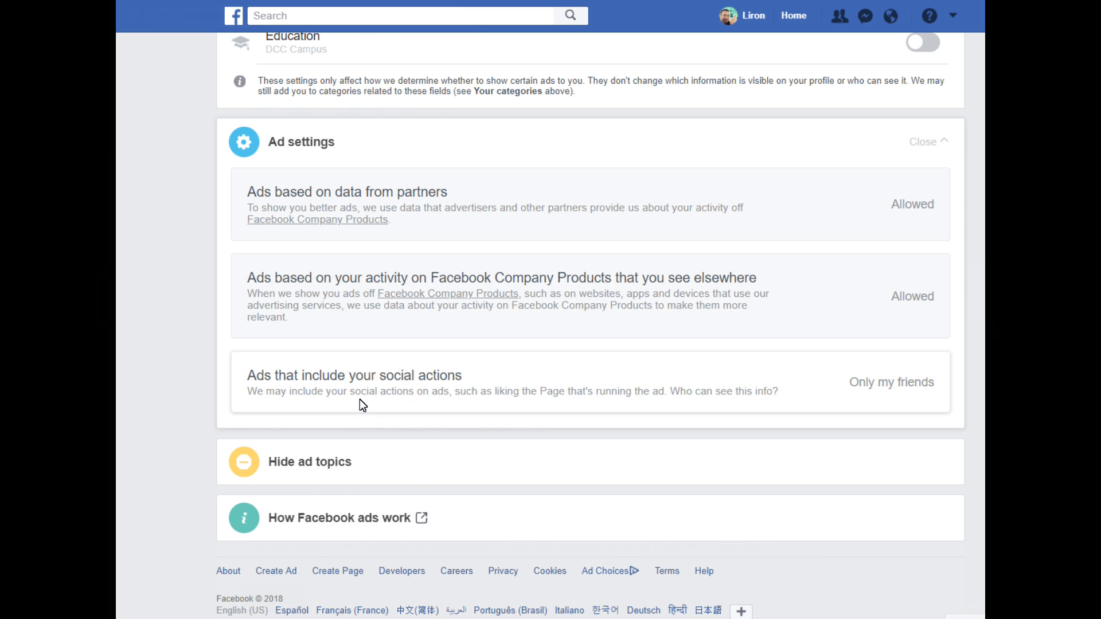
left_click(354, 375)
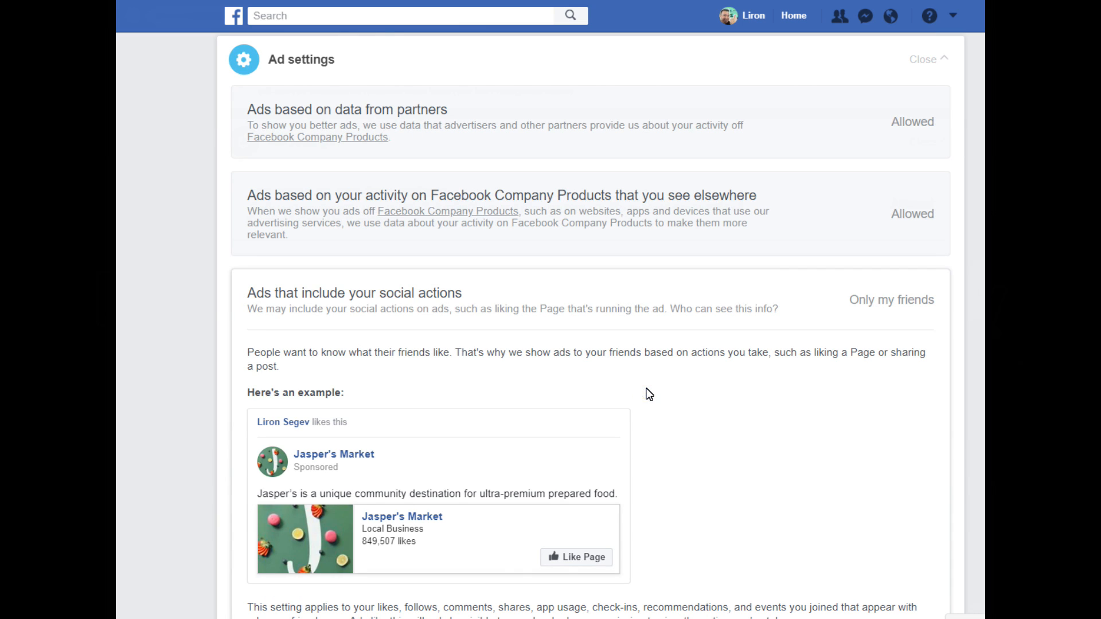
Set 'Include my social actions with ads for' to No One and recheck the setting
scroll("down", 3)
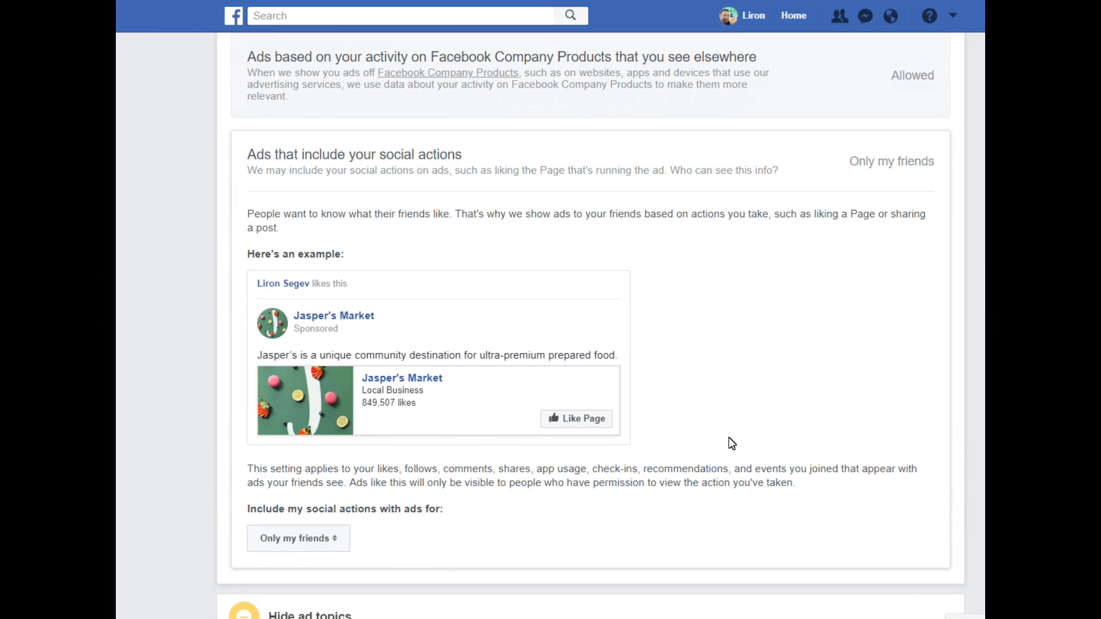
left_click(299, 539)
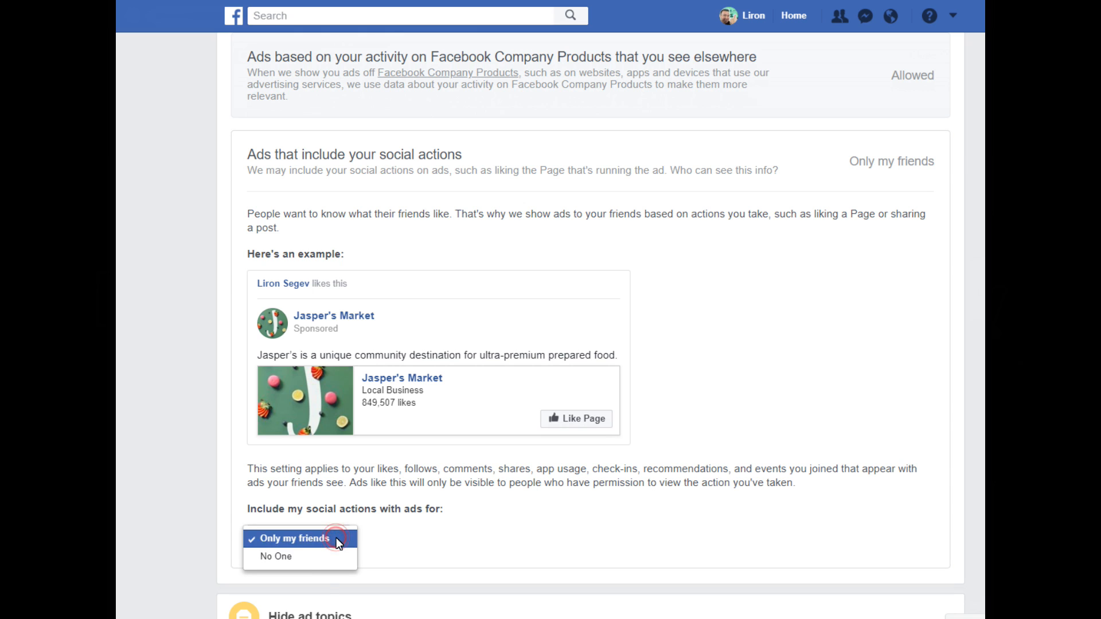
left_click(277, 556)
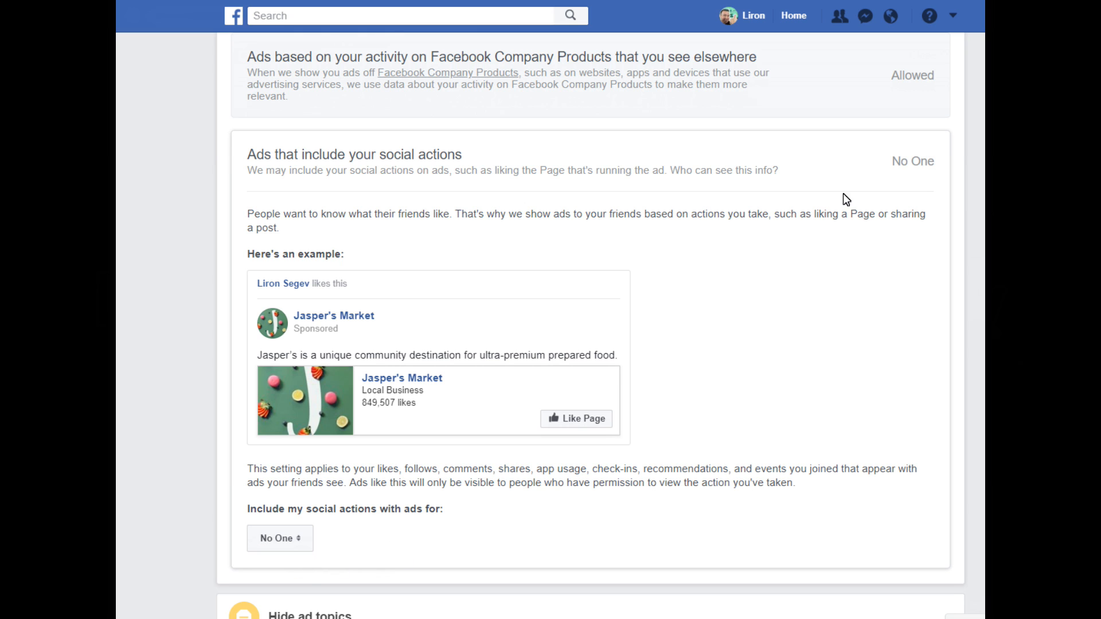
mouse_move(831, 170)
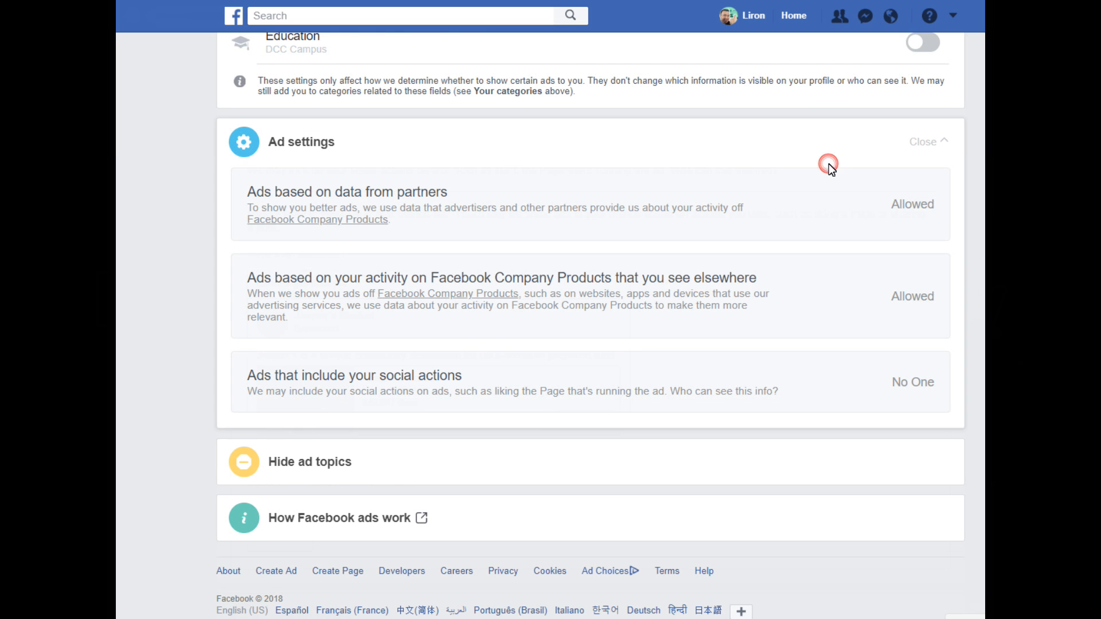
left_click(354, 375)
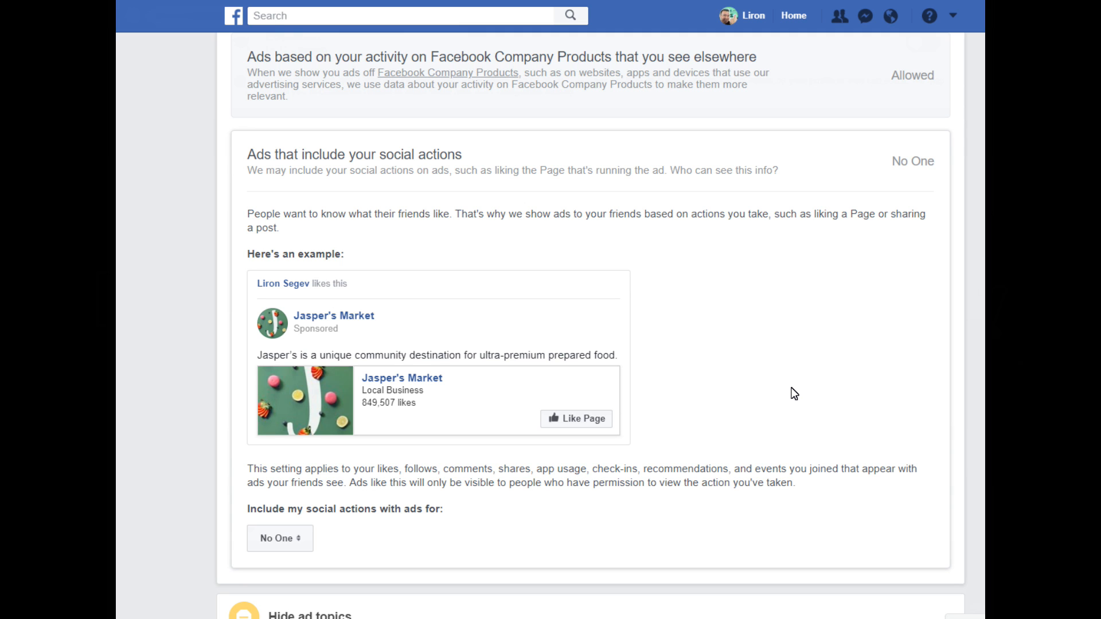
scroll("down", 3)
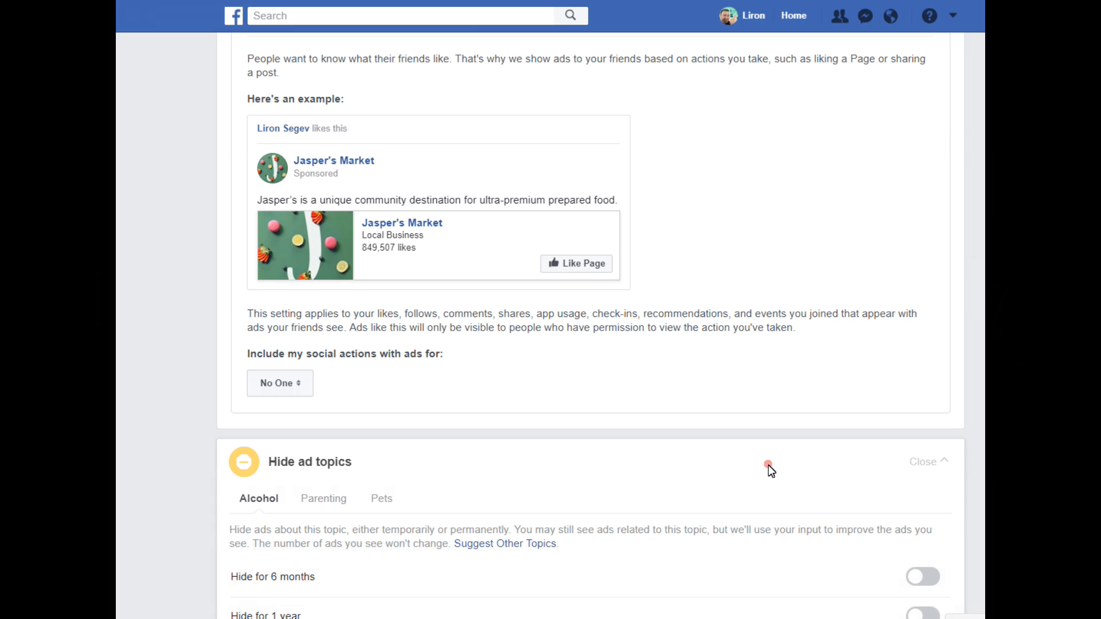
Browse the Parenting and Pets ad topics, then hide Alcohol ads permanently
scroll("down", 3)
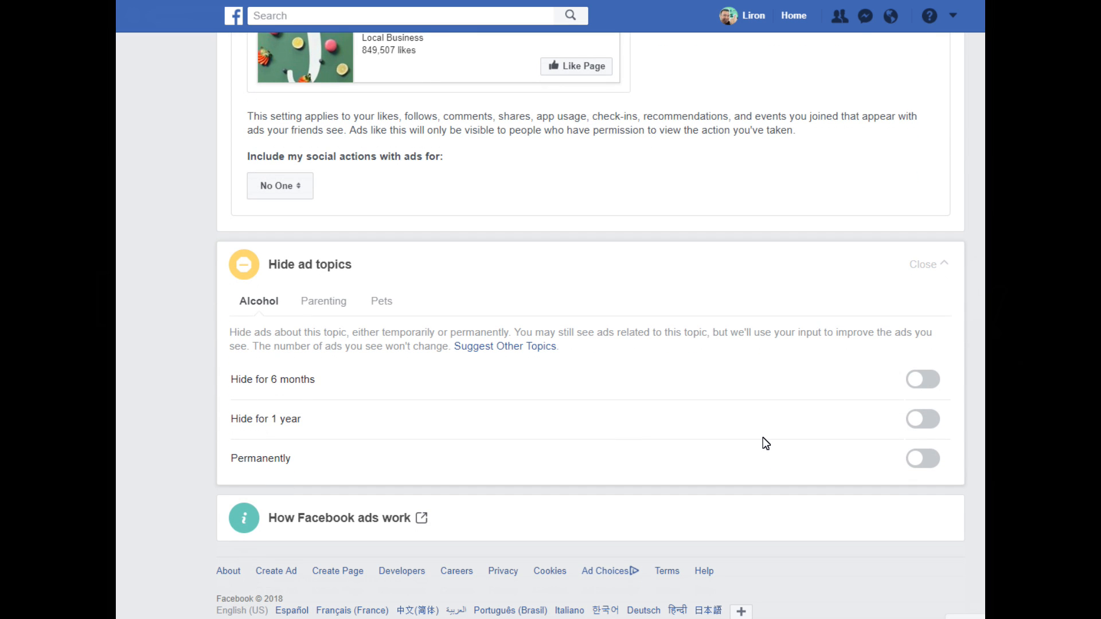
mouse_move(316, 309)
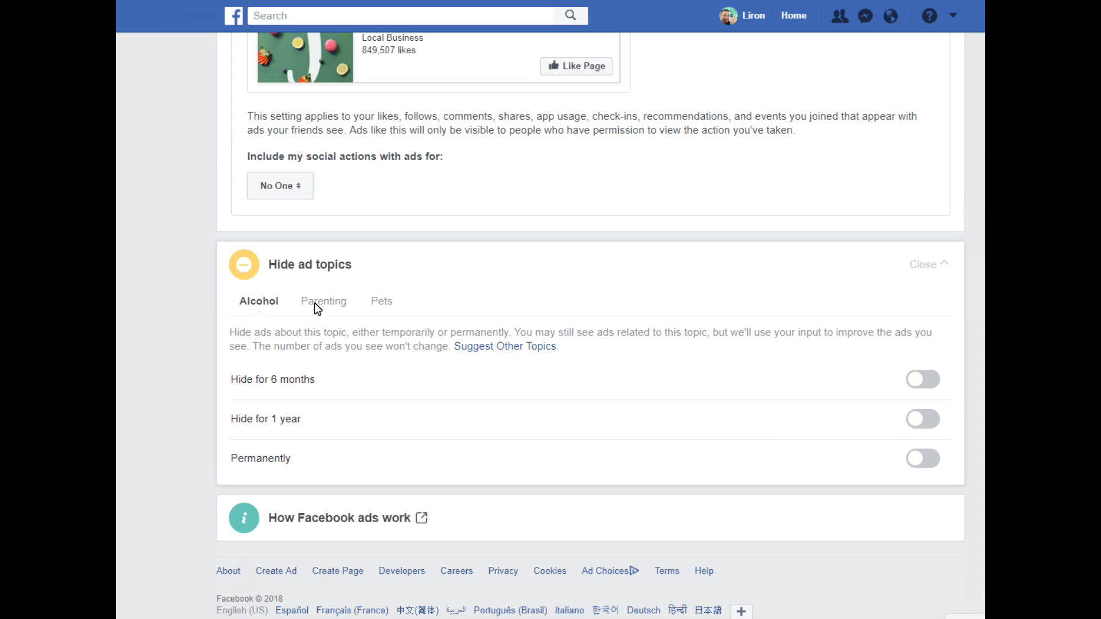
left_click(323, 301)
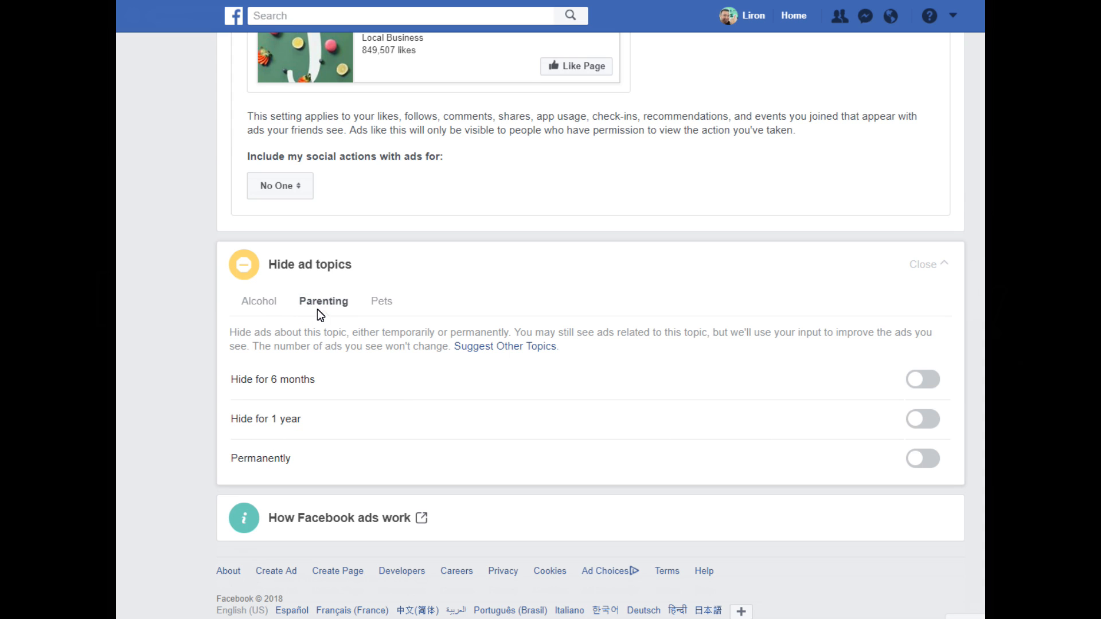
left_click(380, 302)
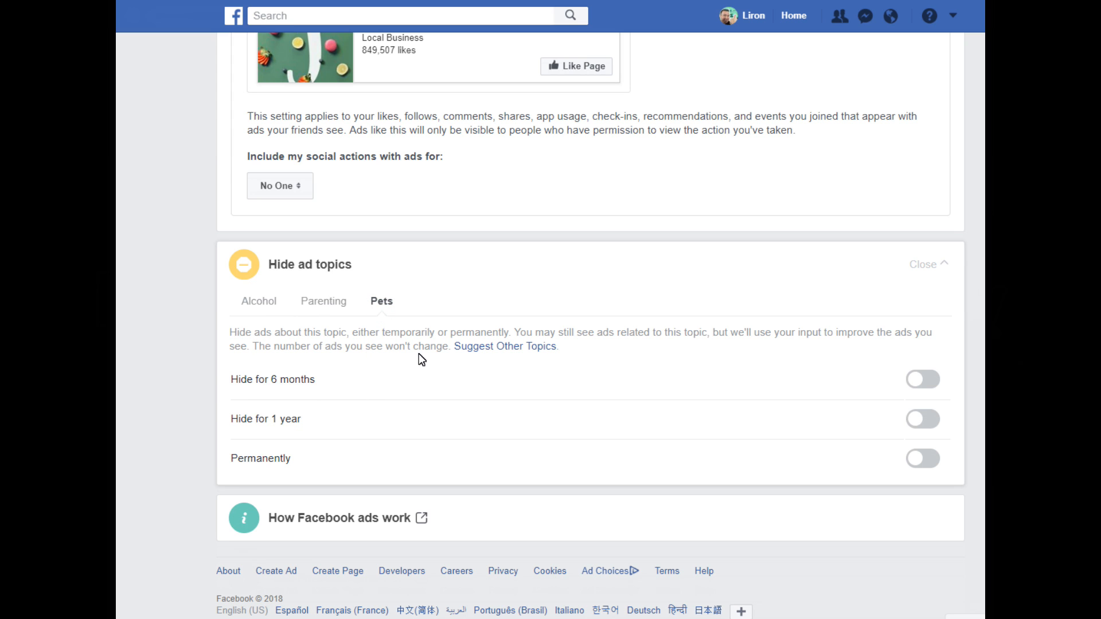
mouse_move(262, 309)
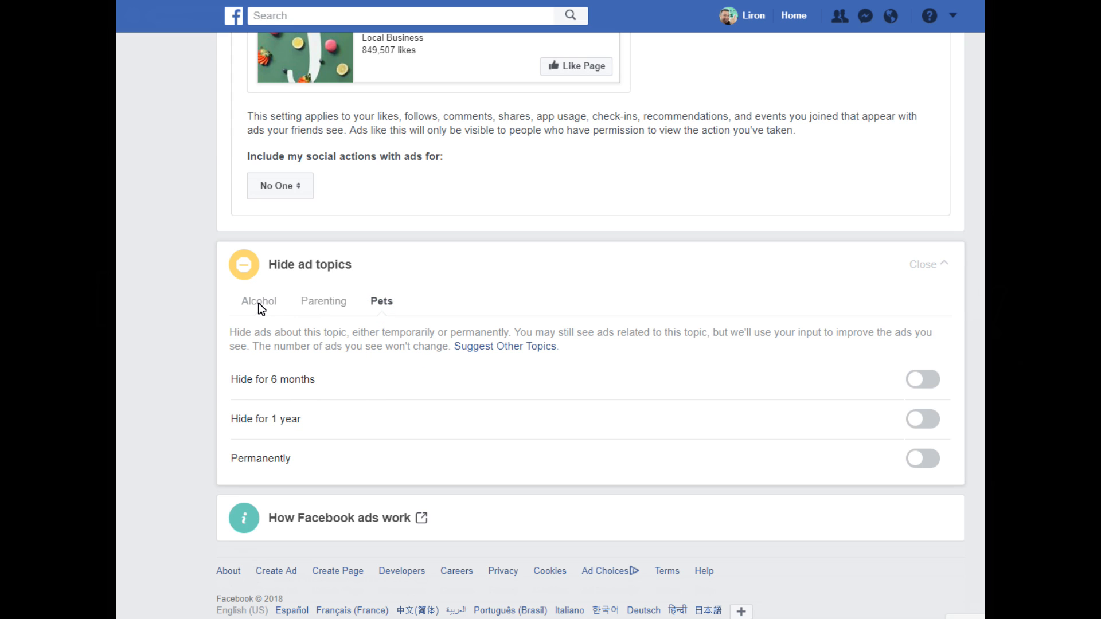
left_click(258, 300)
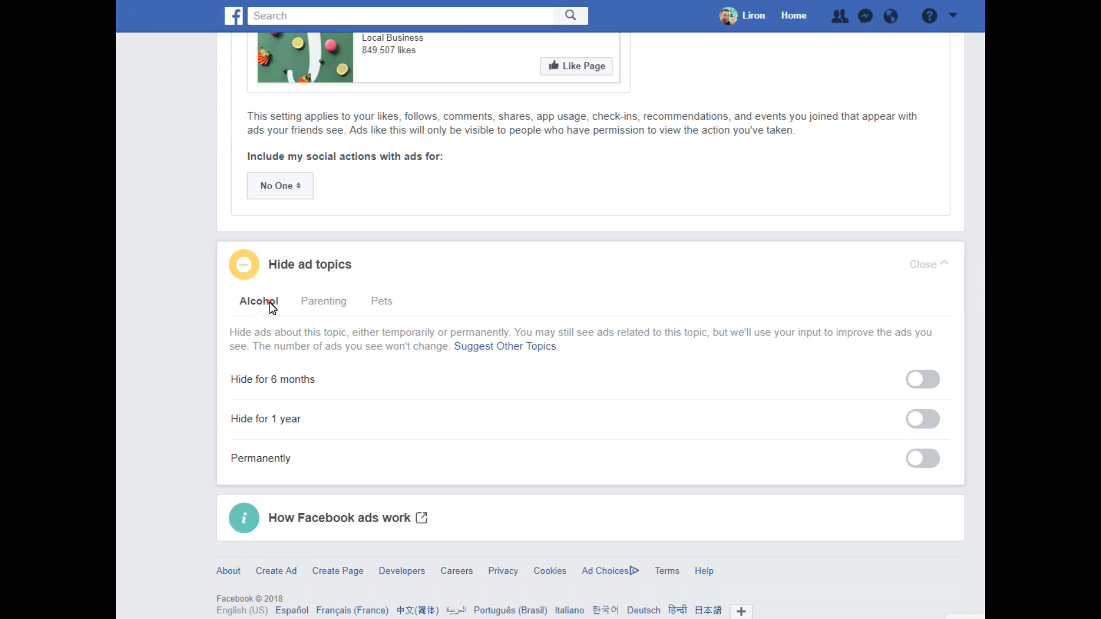
left_click(922, 458)
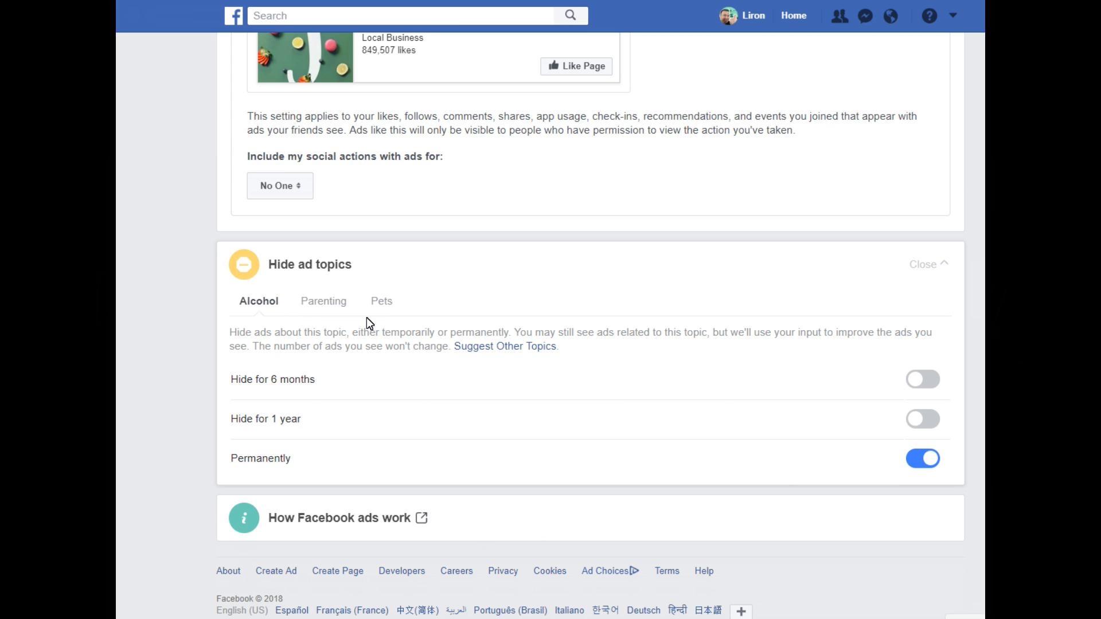
Hide Pets ads for 6 months
left_click(323, 300)
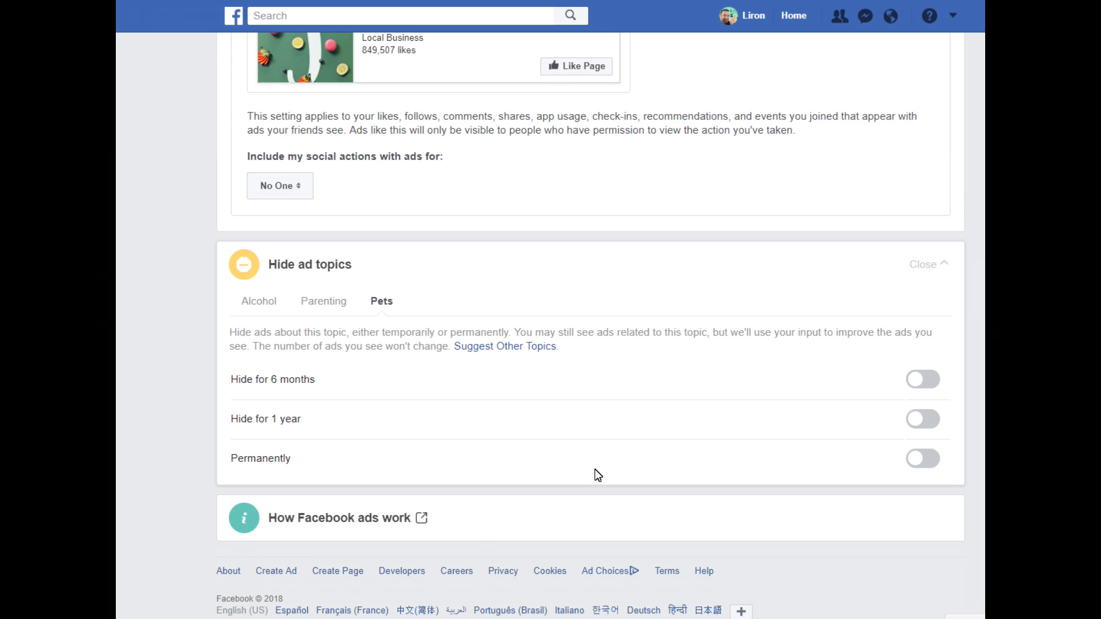
mouse_move(927, 458)
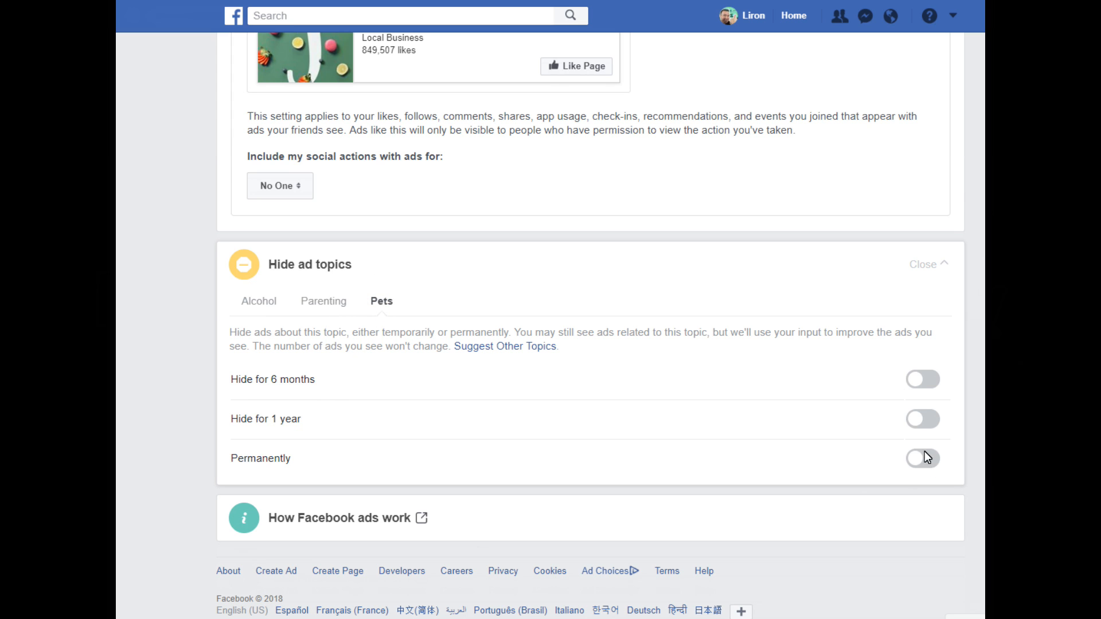
left_click(922, 379)
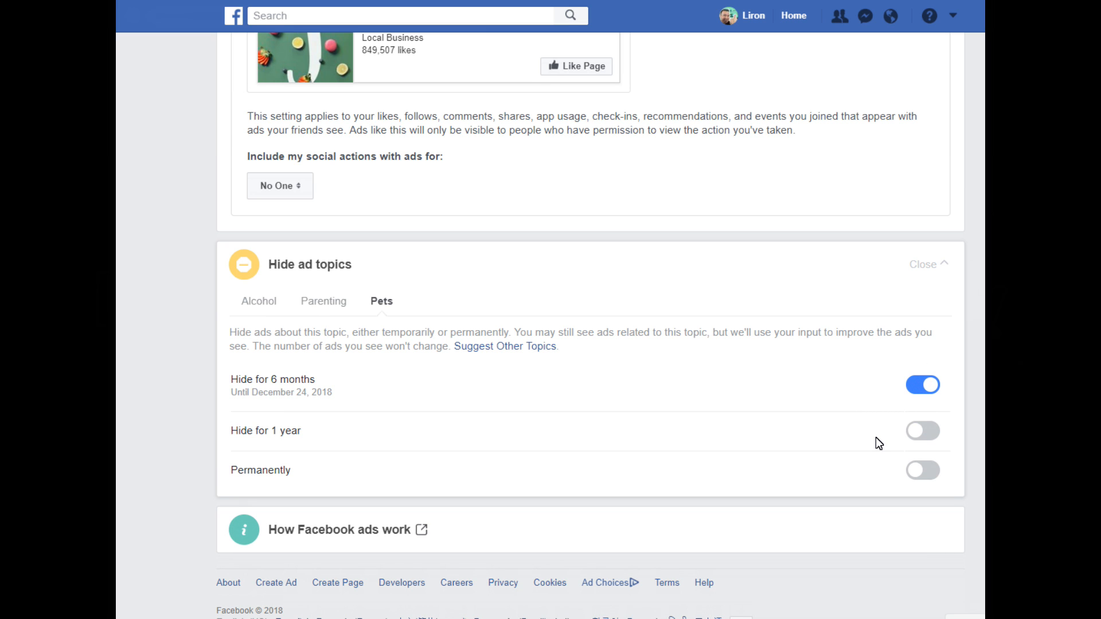
mouse_move(429, 461)
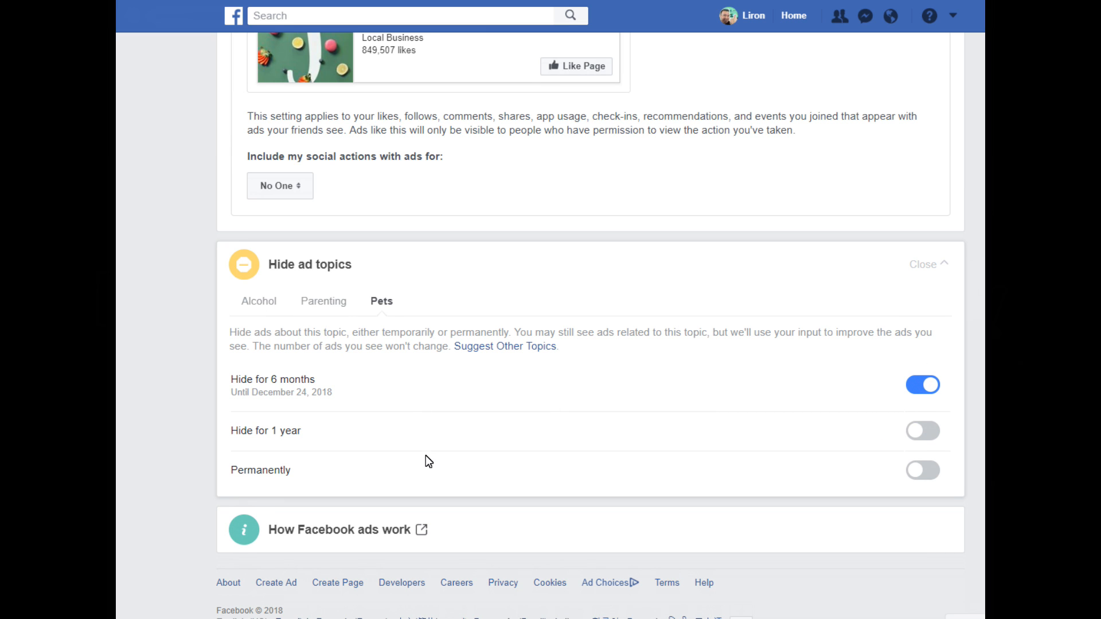